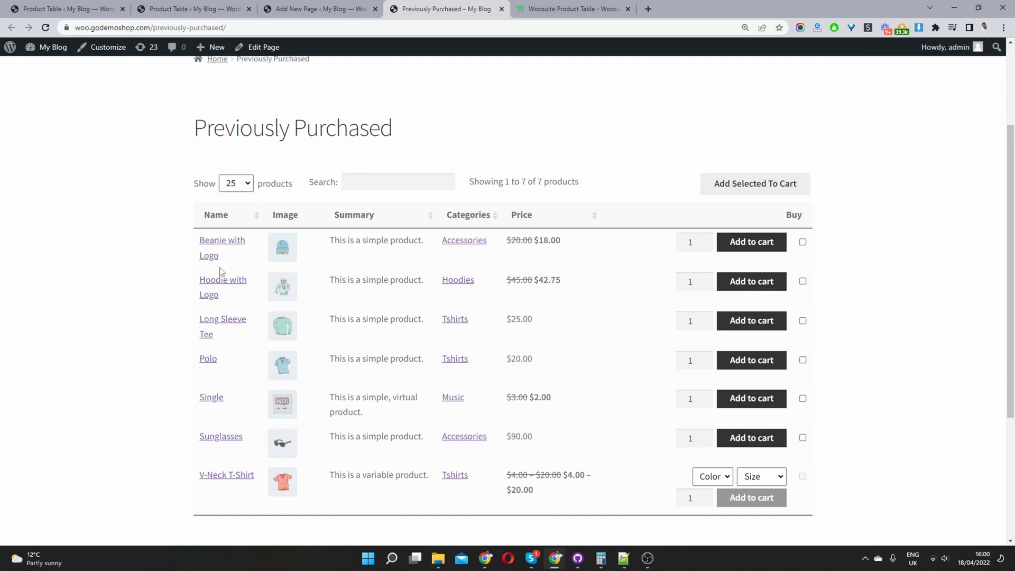
mouse_move(367, 243)
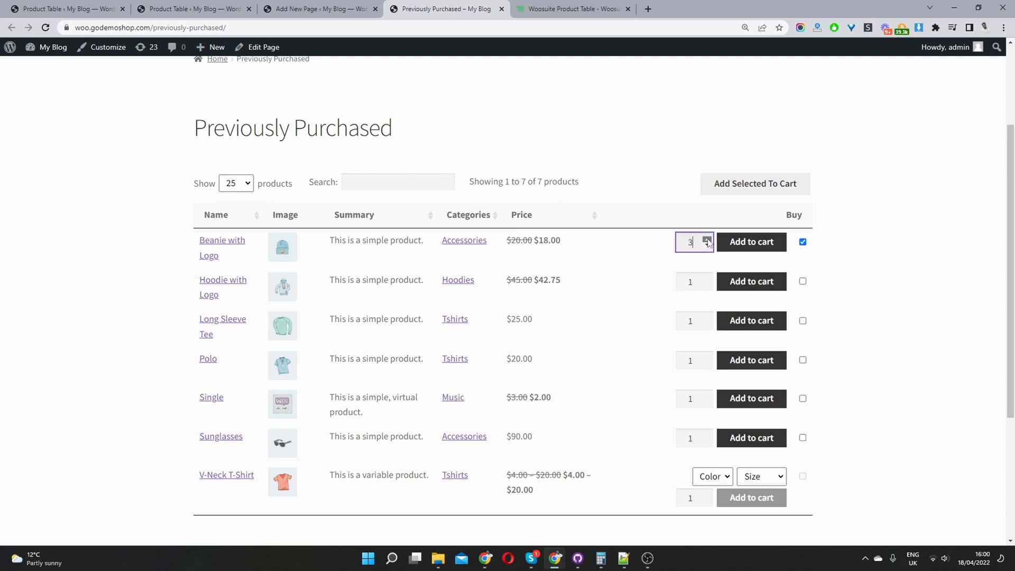
Step: Add four Beanie with Logo items to the cart, bringing it to $72.00
left_click(706, 237)
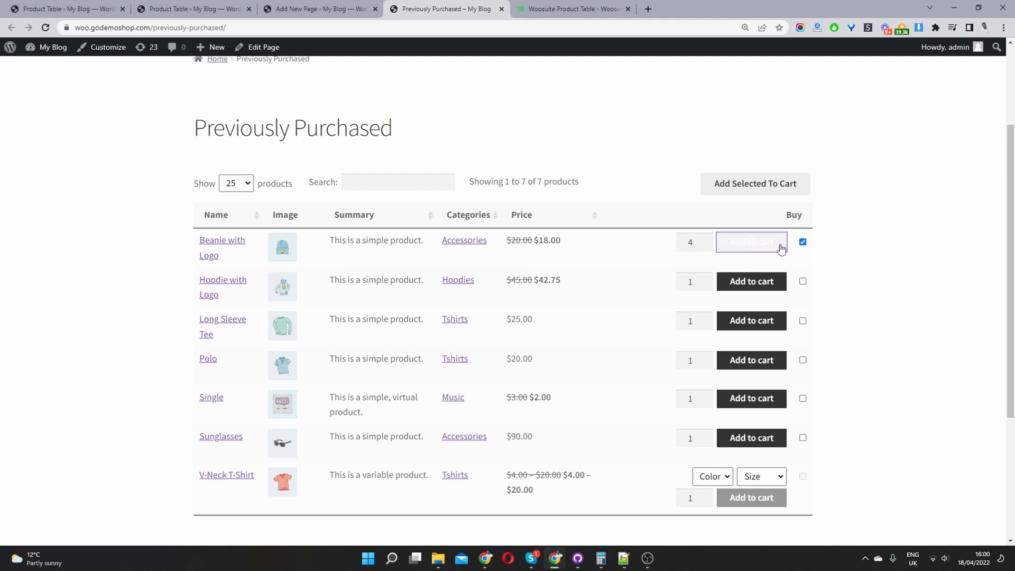
left_click(750, 241)
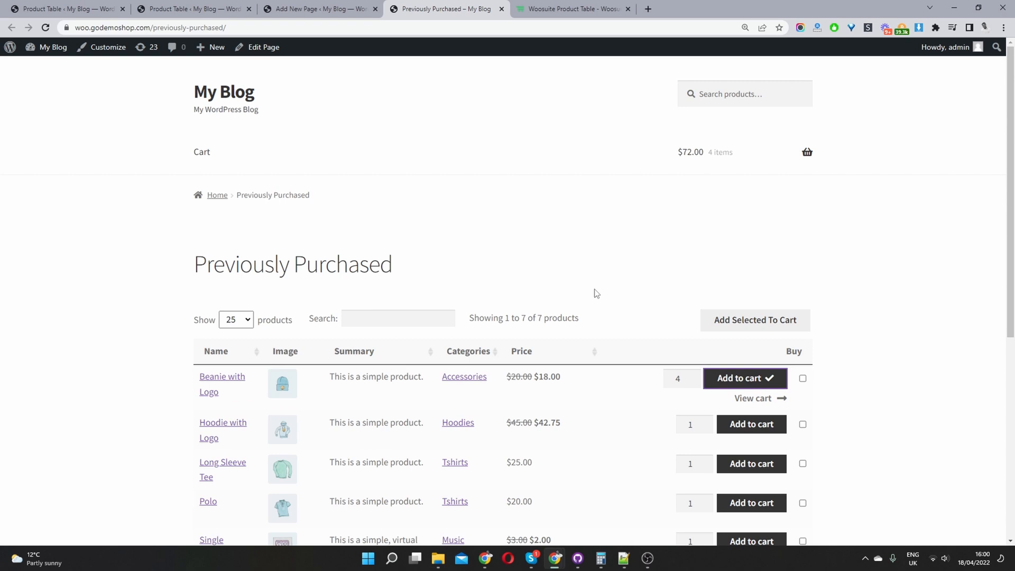
mouse_move(534, 21)
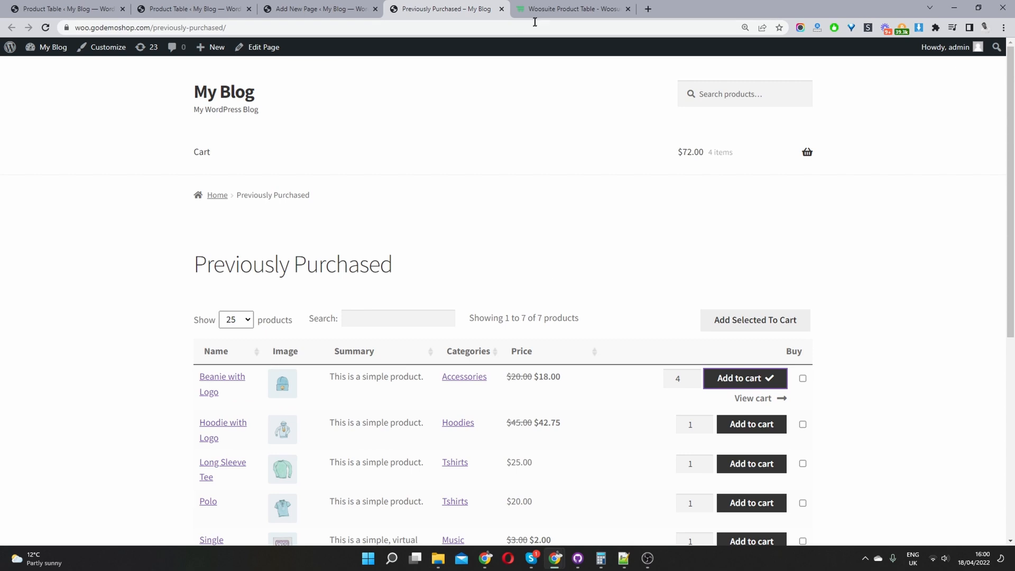
Step: Return to the product table's Order Form Display settings titled 'Products Purchased By'
left_click(572, 8)
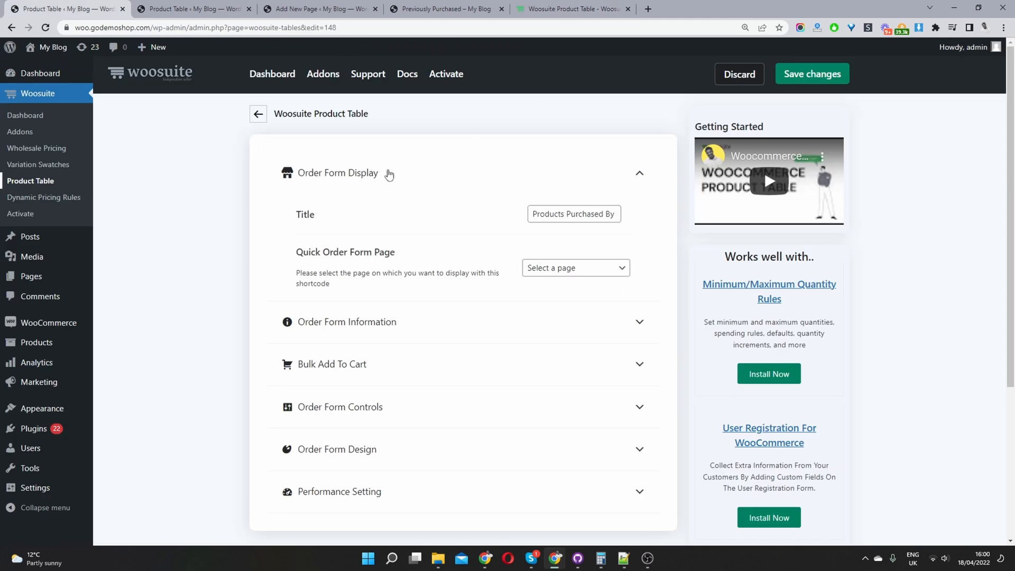
mouse_move(34, 434)
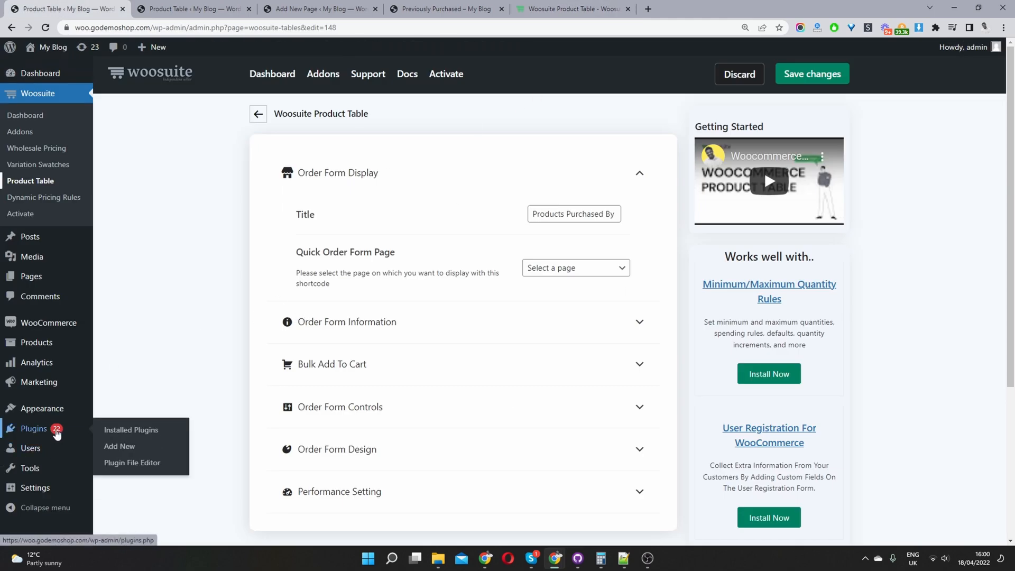
mouse_move(144, 446)
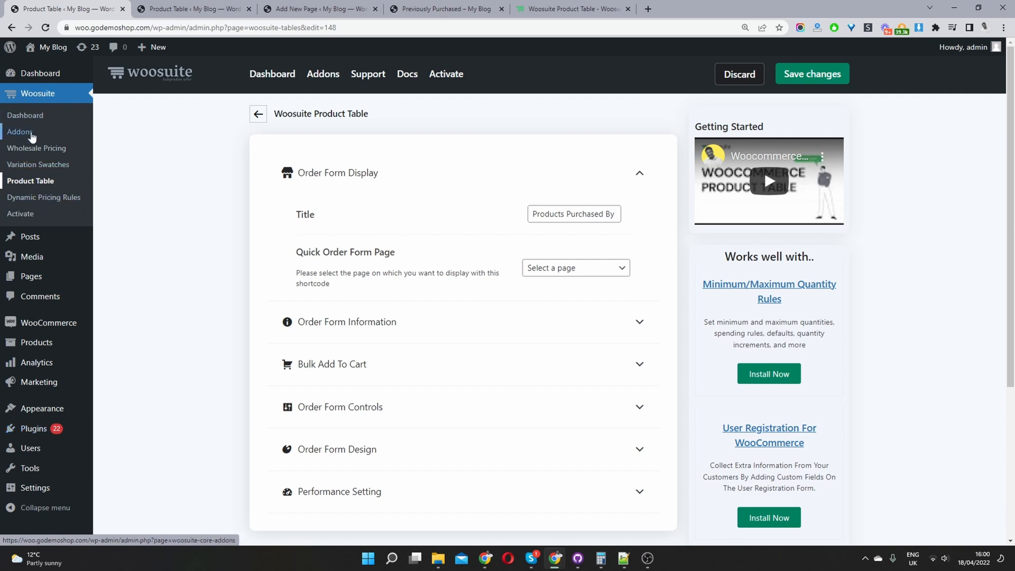
mouse_move(41, 73)
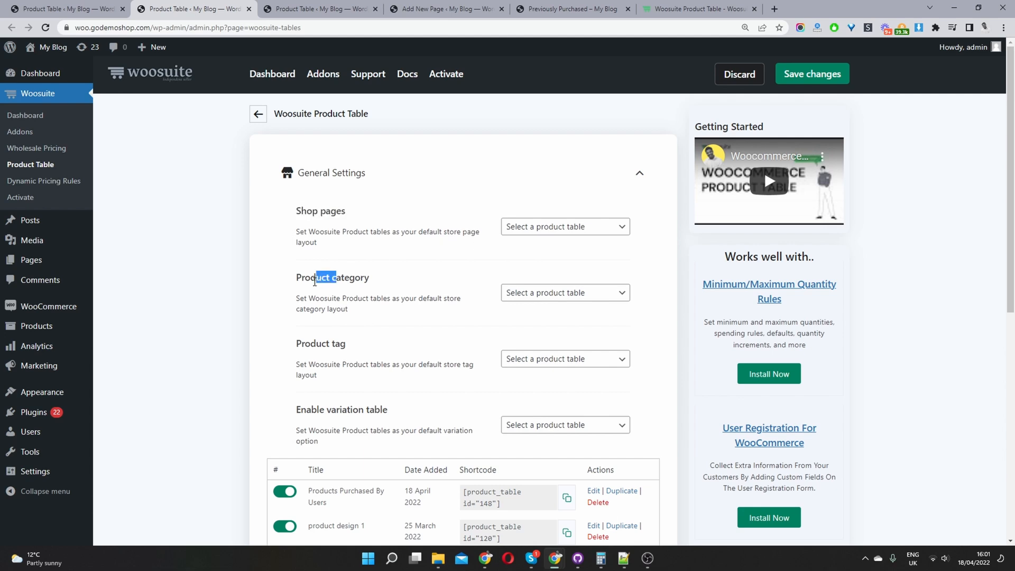
Step: Scroll to the saved tables list showing 'Products Purchased By Users' and its shortcode
scroll("down", 3)
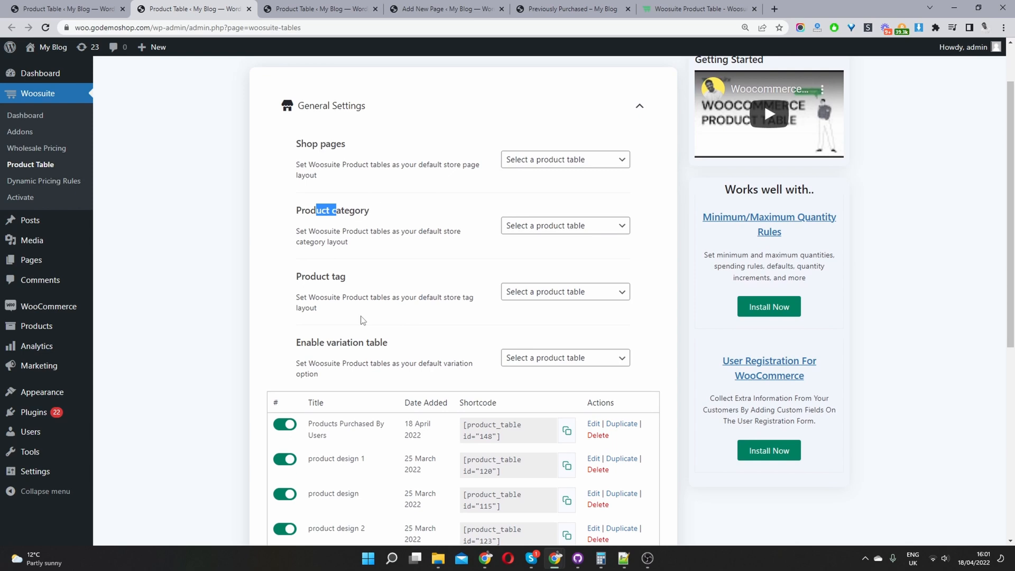
scroll("down", 3)
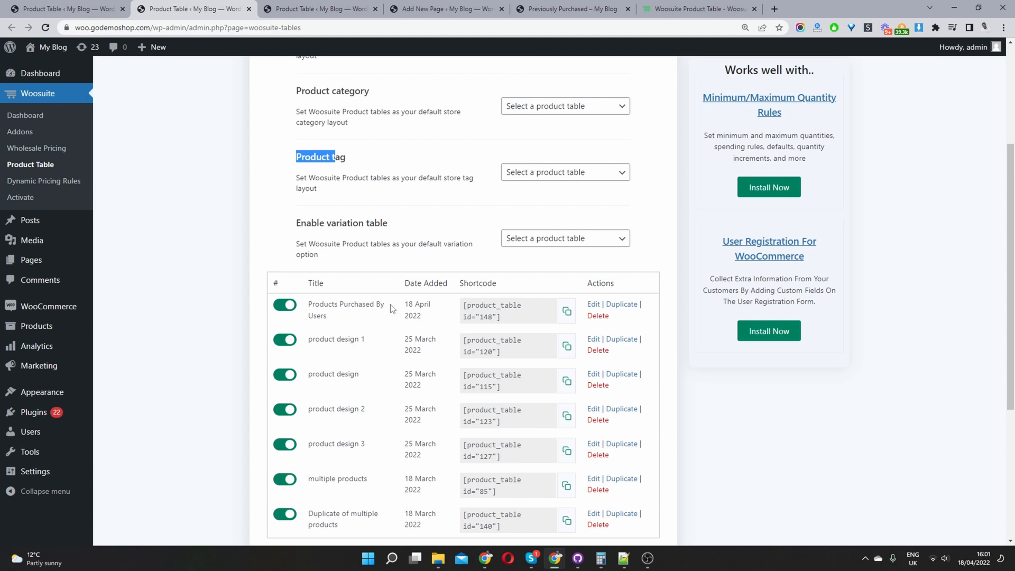
mouse_move(332, 318)
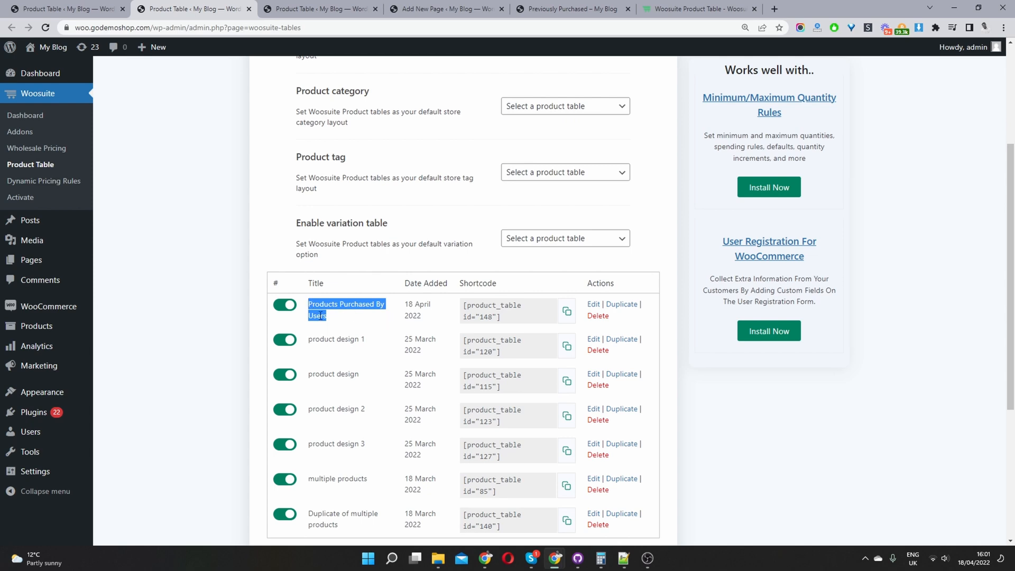
mouse_move(653, 252)
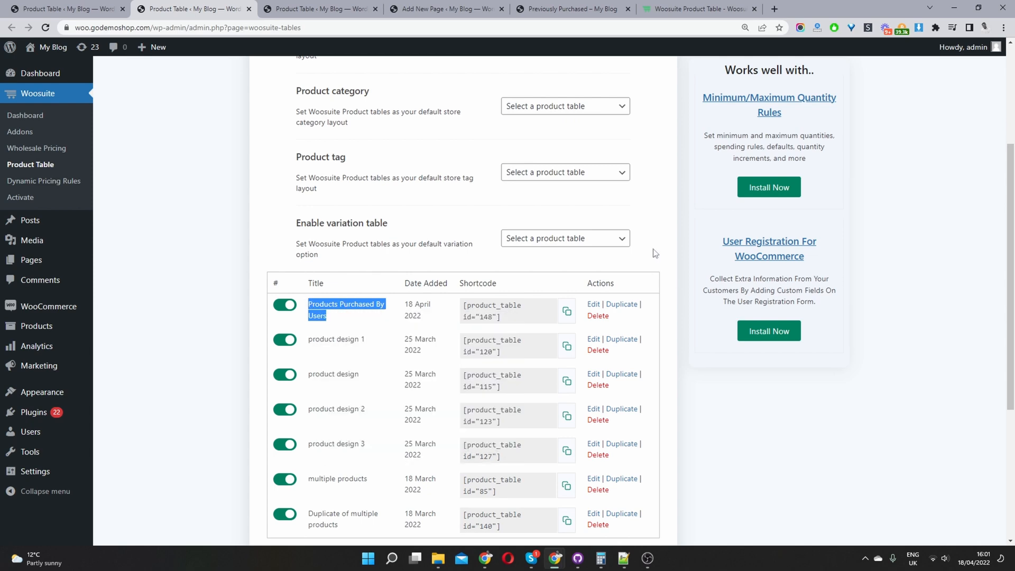
scroll("down", 3)
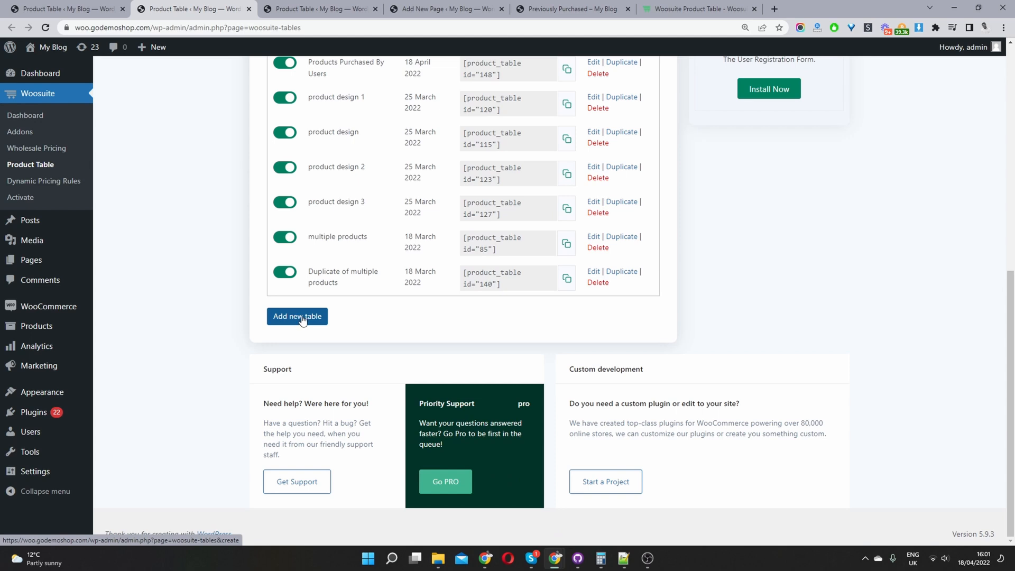
Step: Start a new product table and choose its Quick Order Form Page
left_click(297, 316)
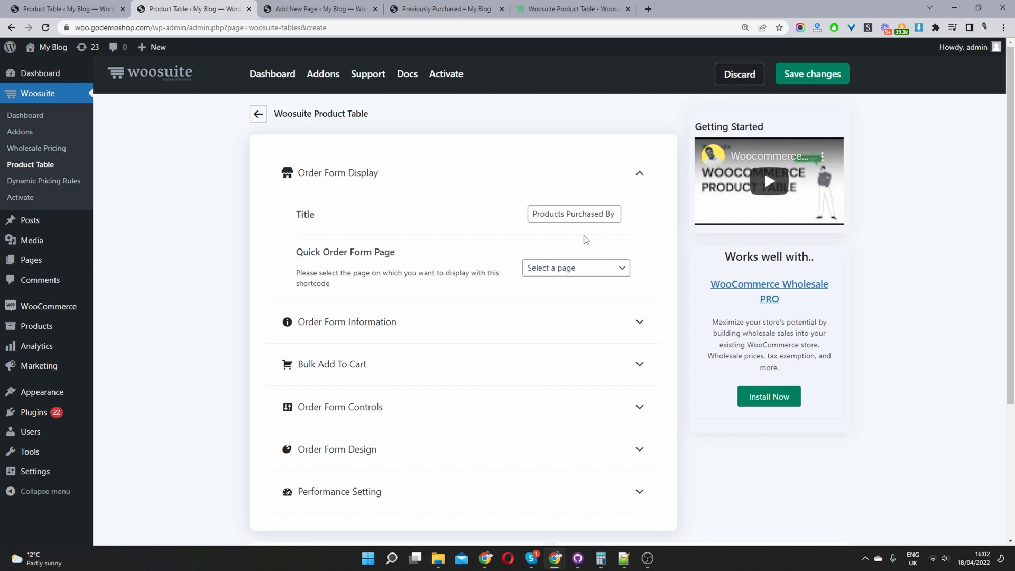
left_click(574, 268)
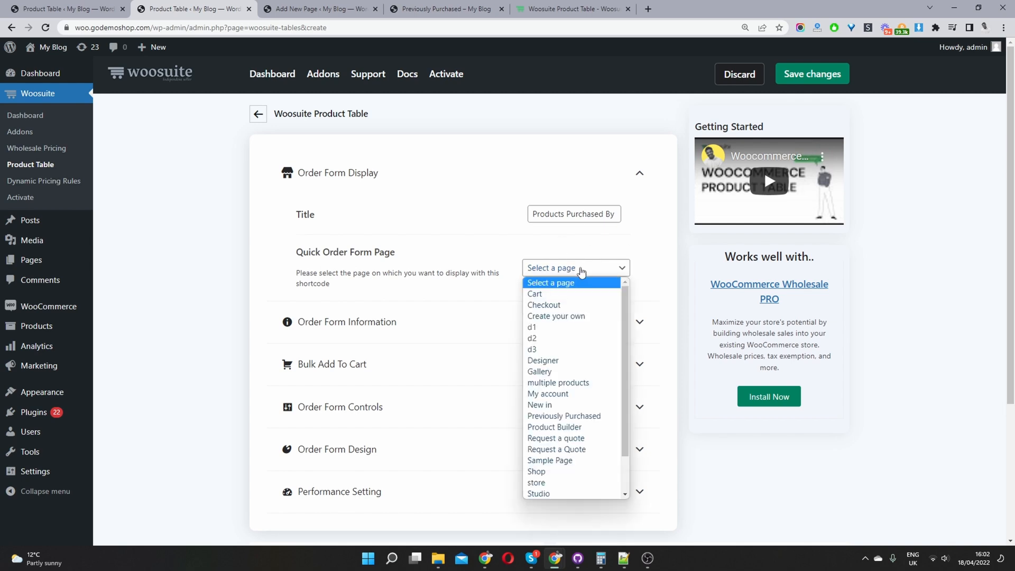
left_click(576, 268)
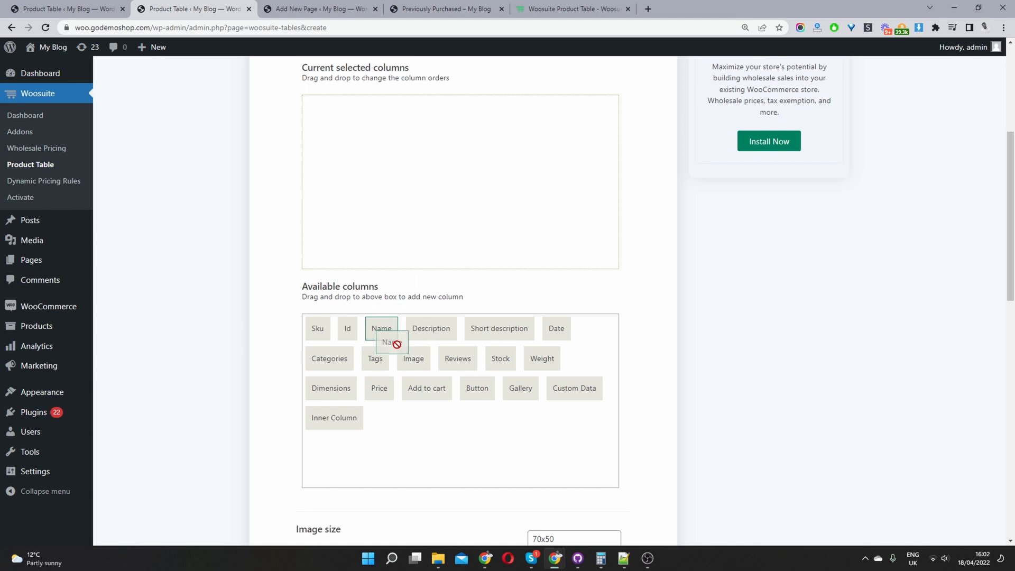
Step: Check the existing Previously Purchased page, then return to the column settings
left_click(446, 9)
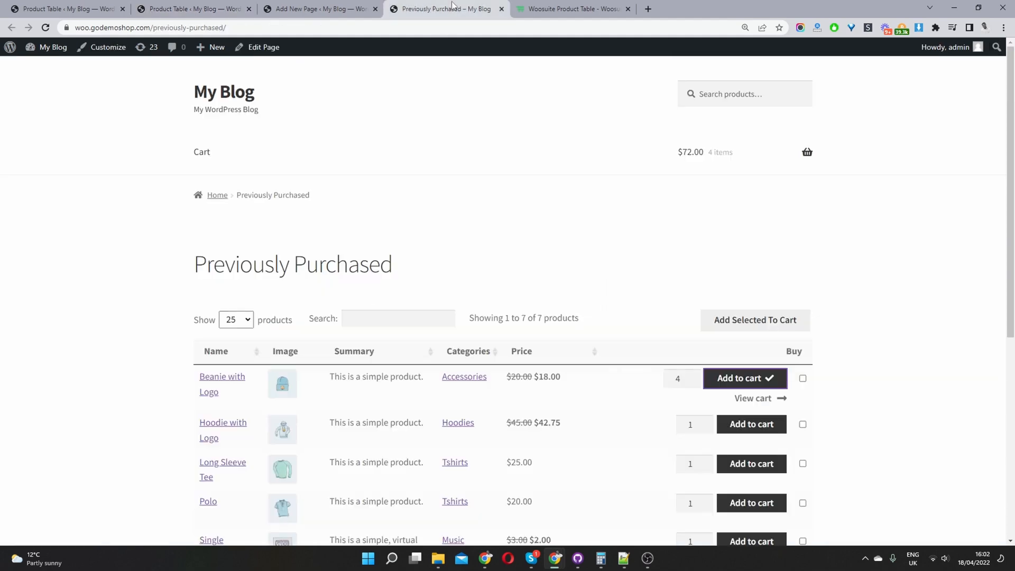
scroll("down", 3)
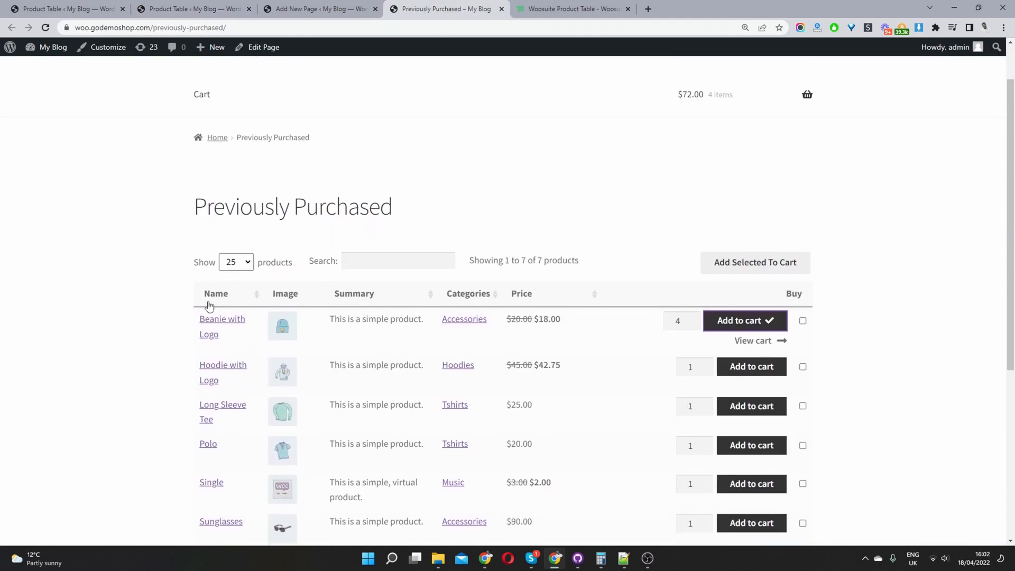
mouse_move(385, 302)
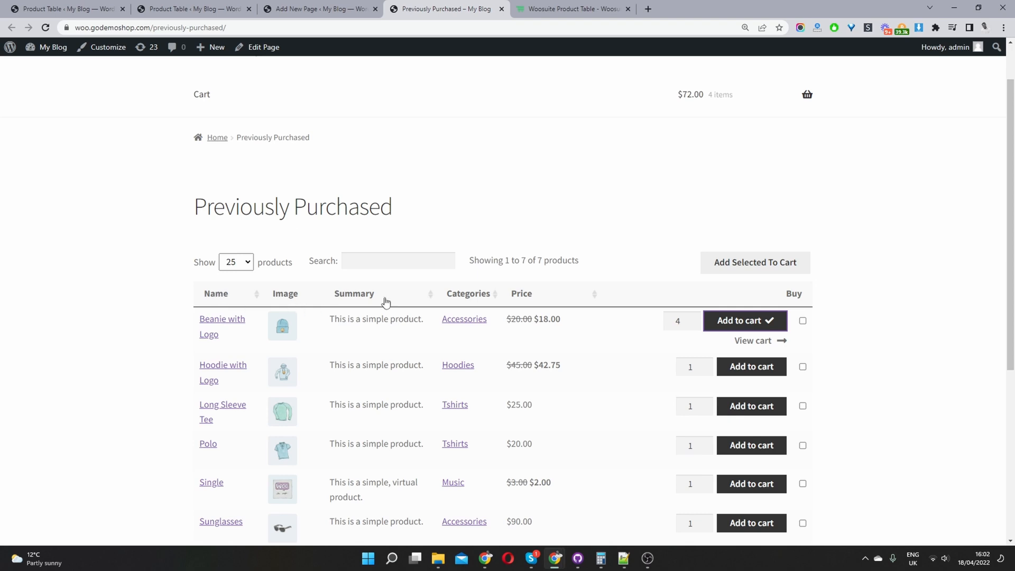
mouse_move(398, 145)
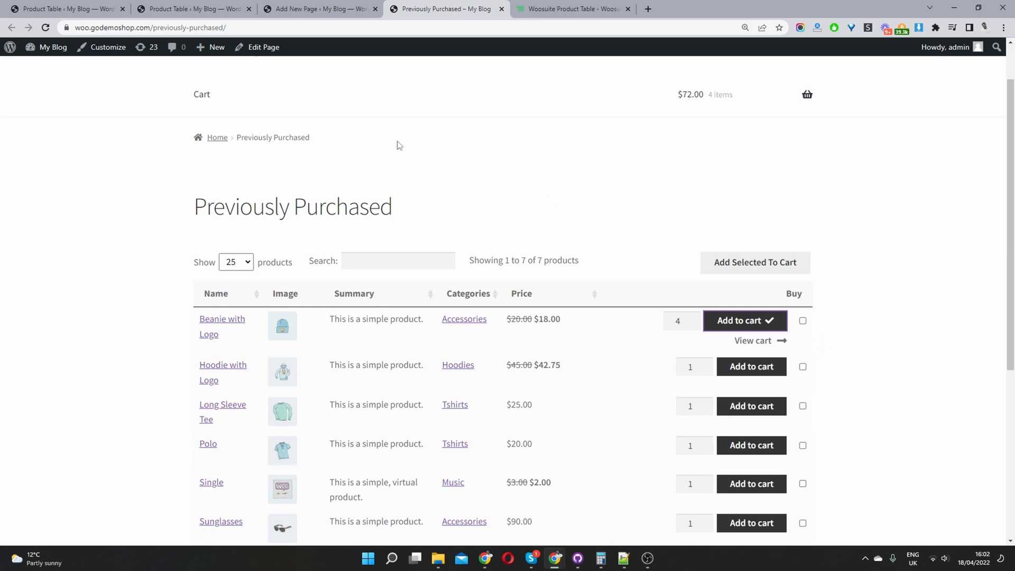
left_click(191, 8)
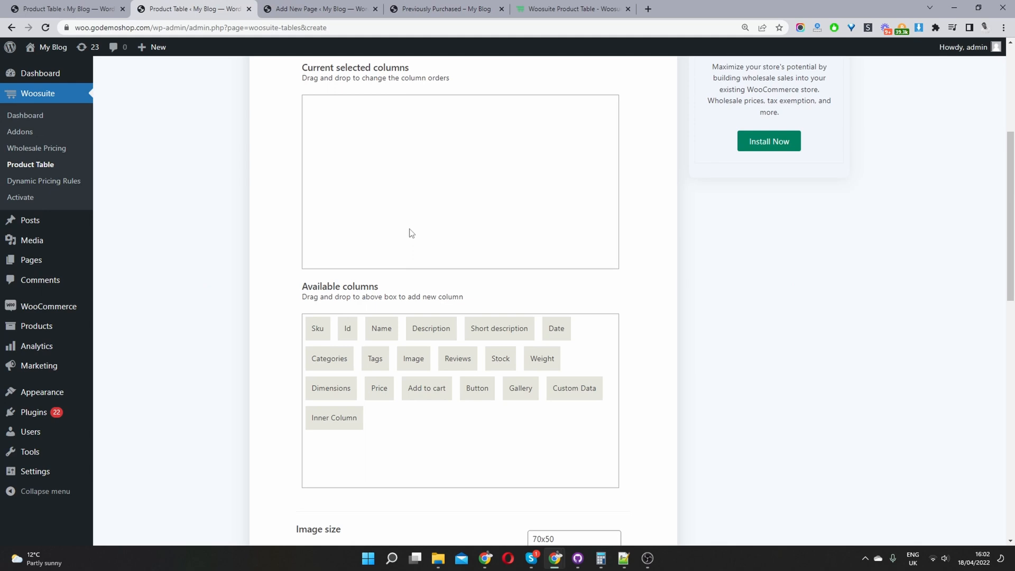
Step: Drag Name, another product column and Add to cart into the selected columns
left_click_drag(382, 328, 349, 132)
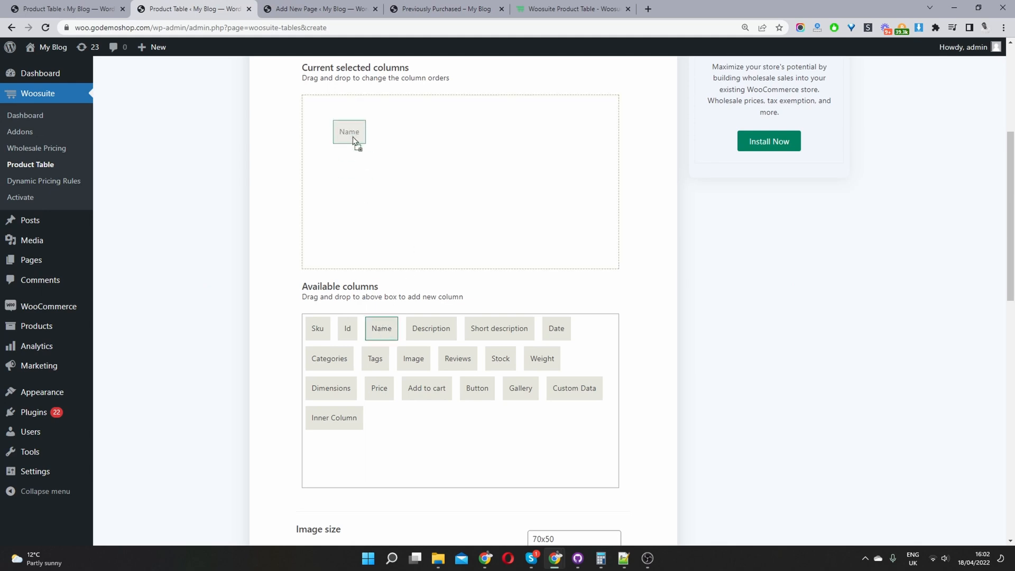
left_click_drag(413, 359, 361, 116)
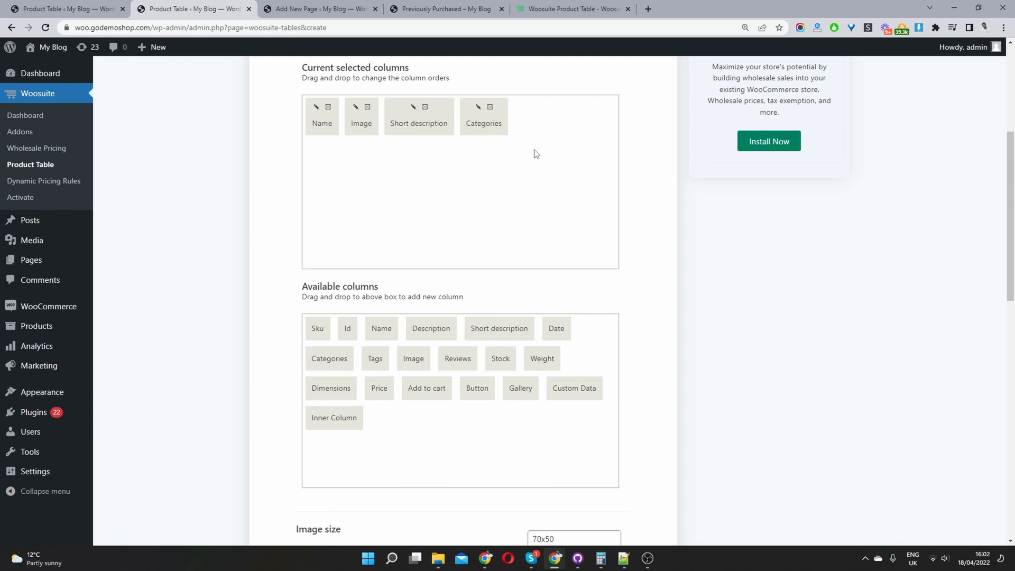
mouse_move(549, 210)
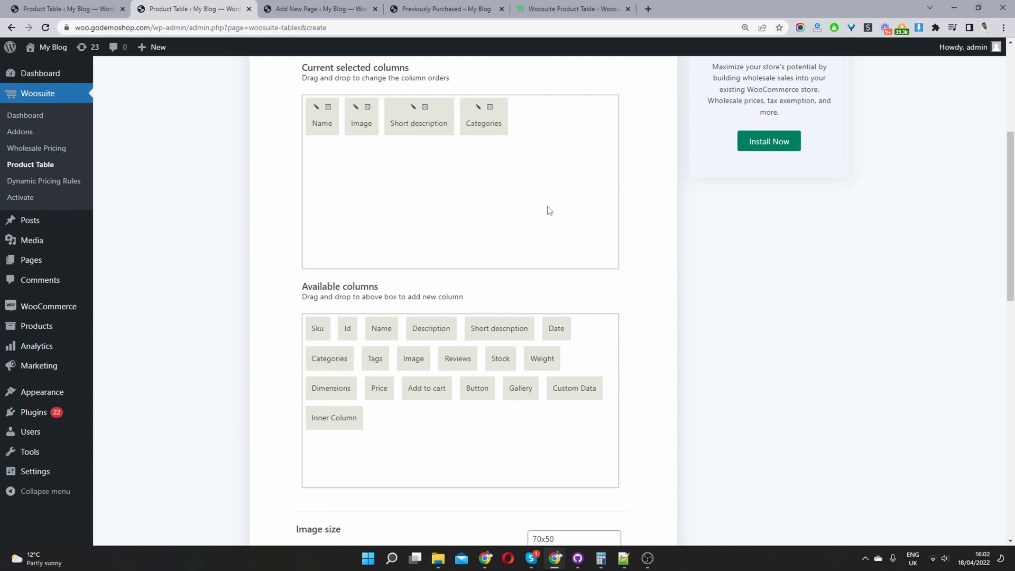
mouse_move(456, 319)
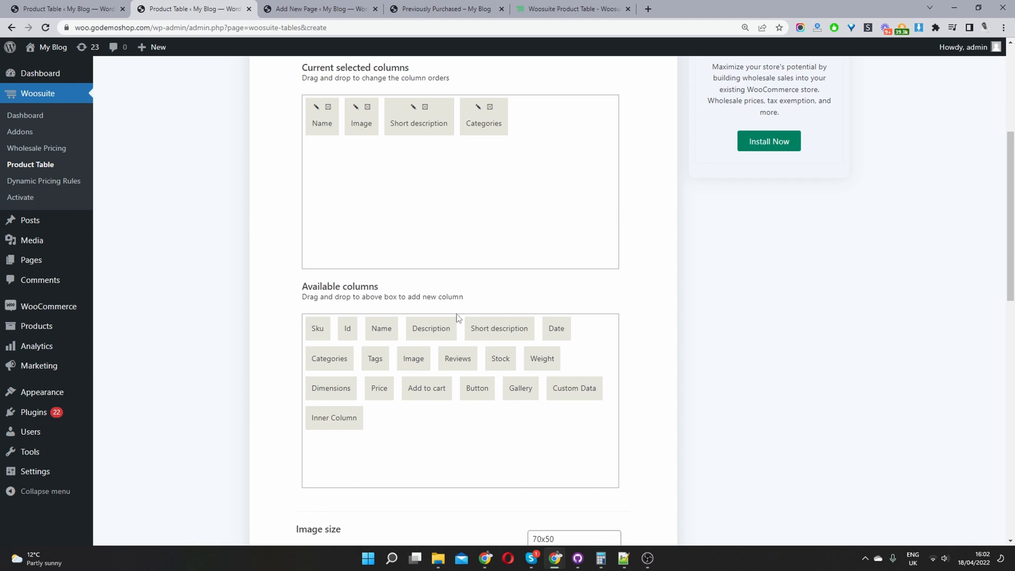
left_click_drag(426, 388, 563, 163)
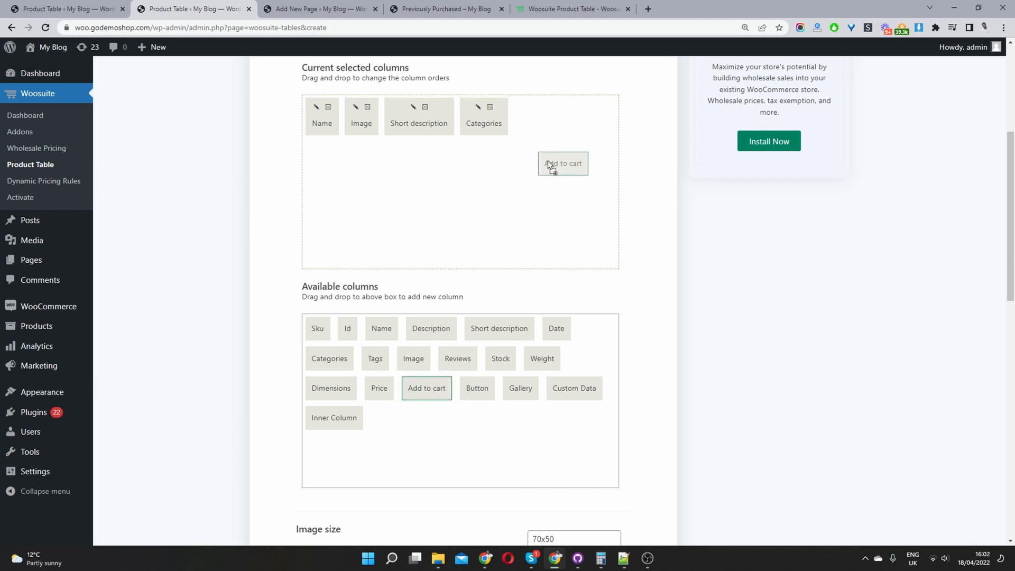
scroll("down", 3)
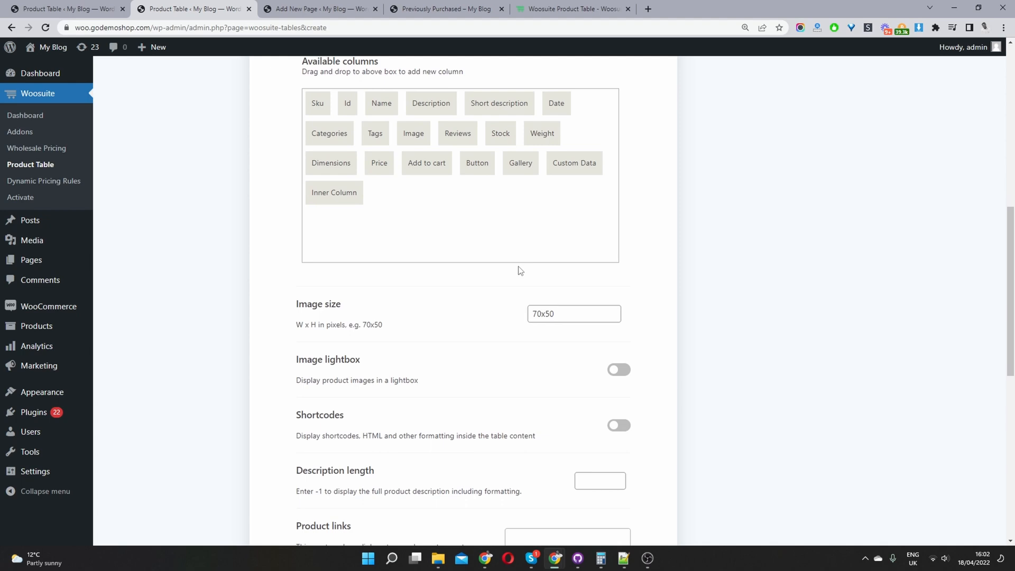
Step: Set Bulk Add To Cart to button and checkbox with AJAX, quantities and variation dropdowns
scroll("down", 3)
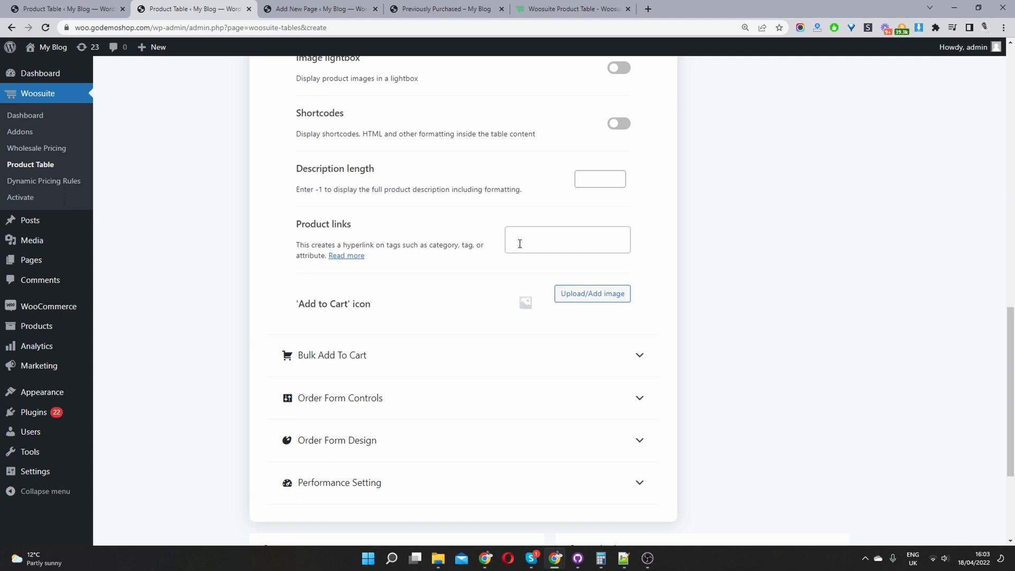
scroll("down", 3)
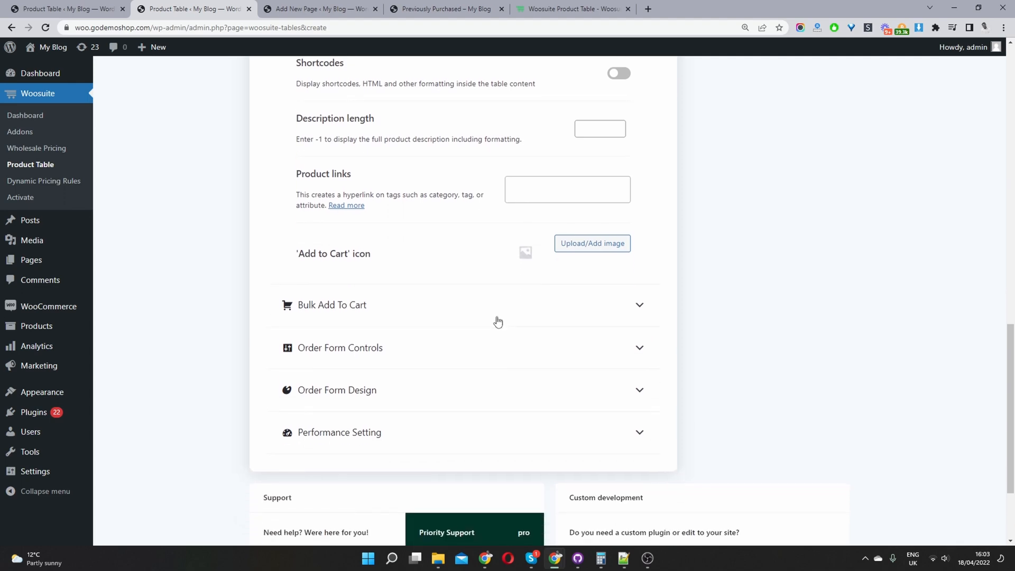
left_click(332, 304)
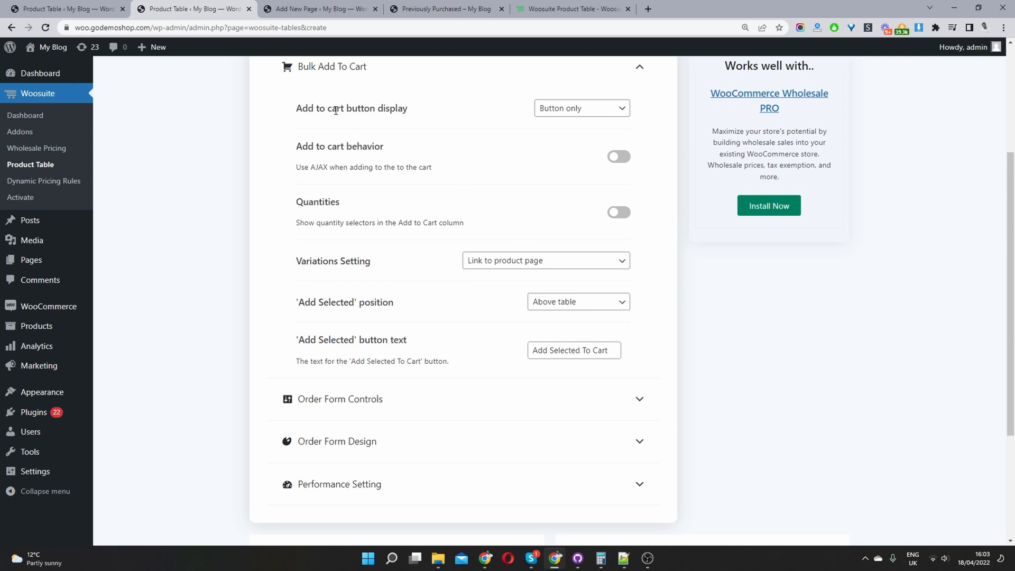
left_click(581, 108)
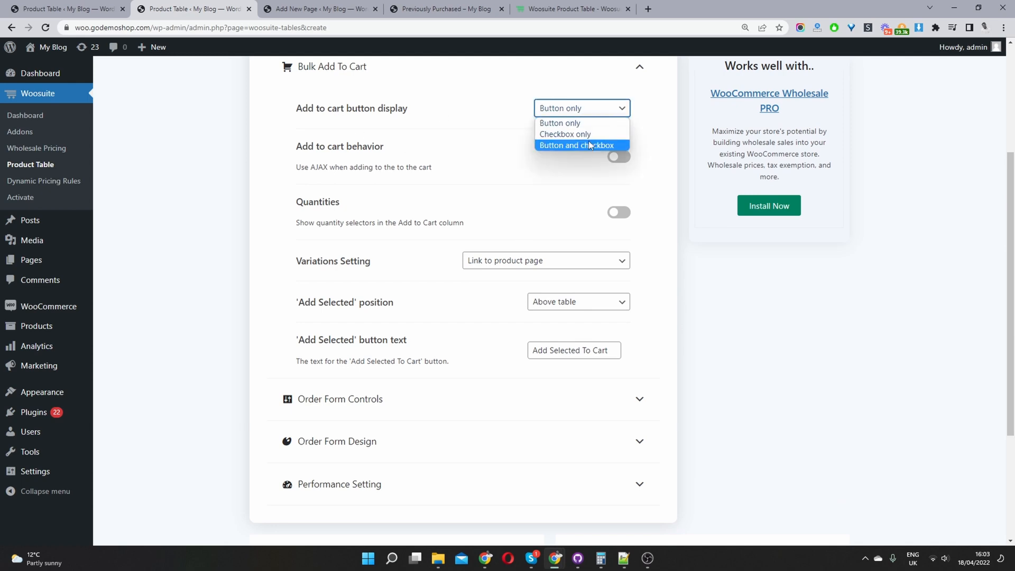
left_click(577, 145)
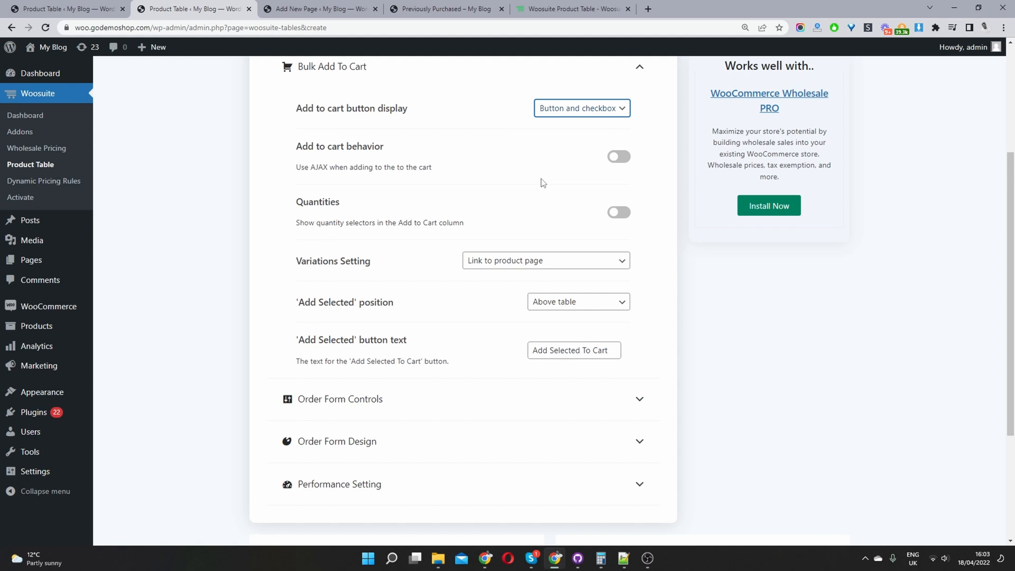
mouse_move(631, 145)
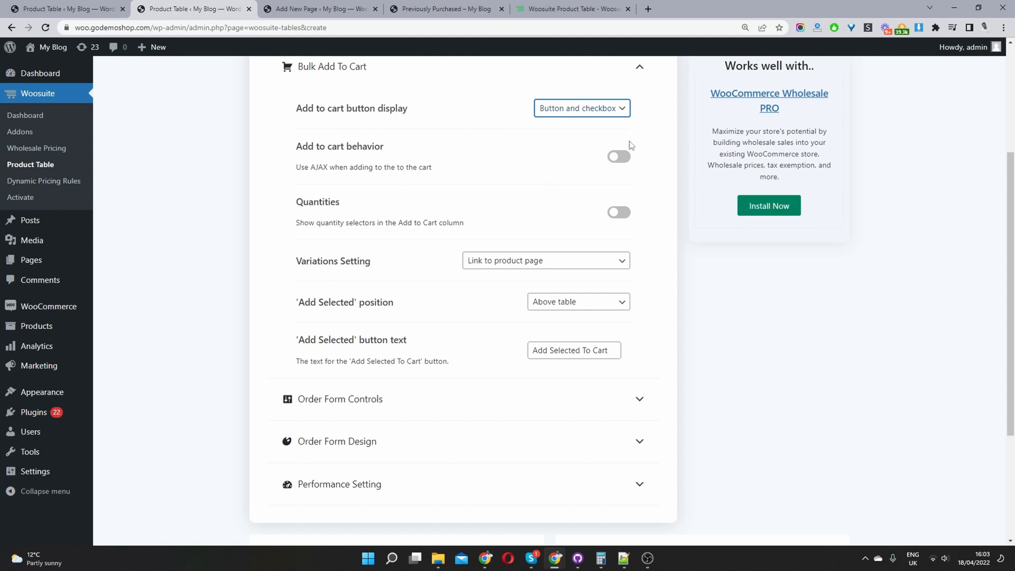
left_click(619, 157)
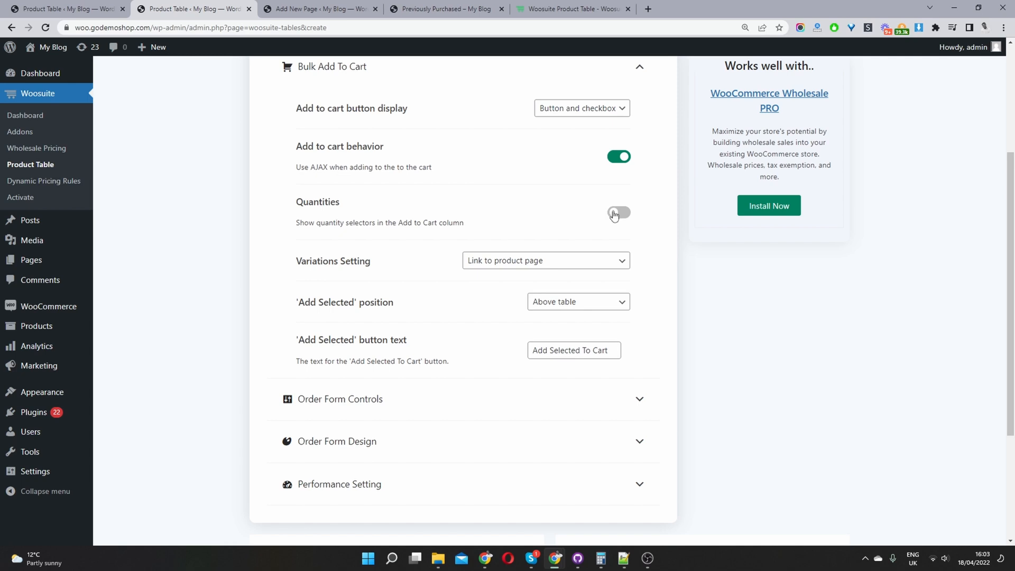
left_click(618, 213)
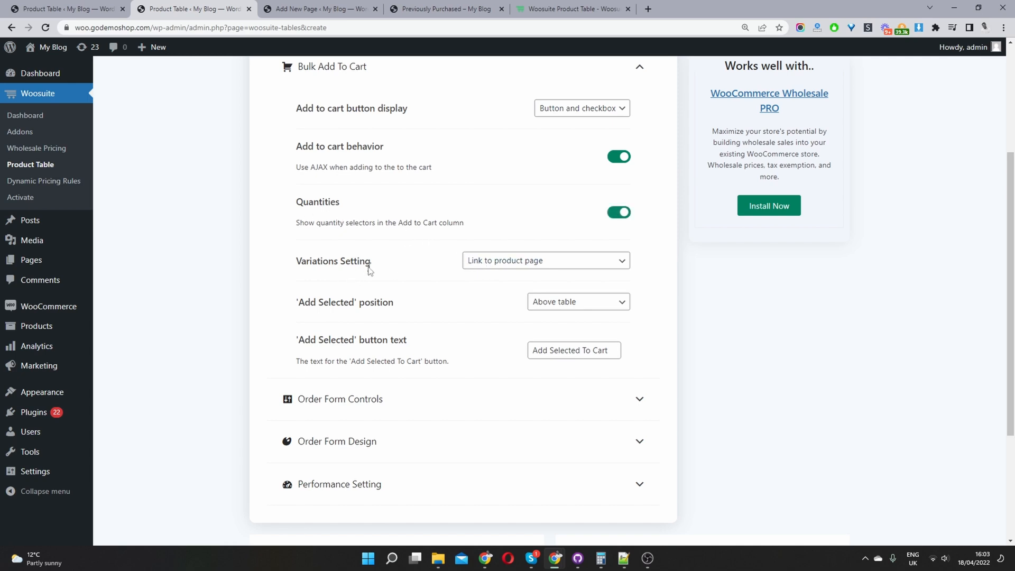
left_click(546, 260)
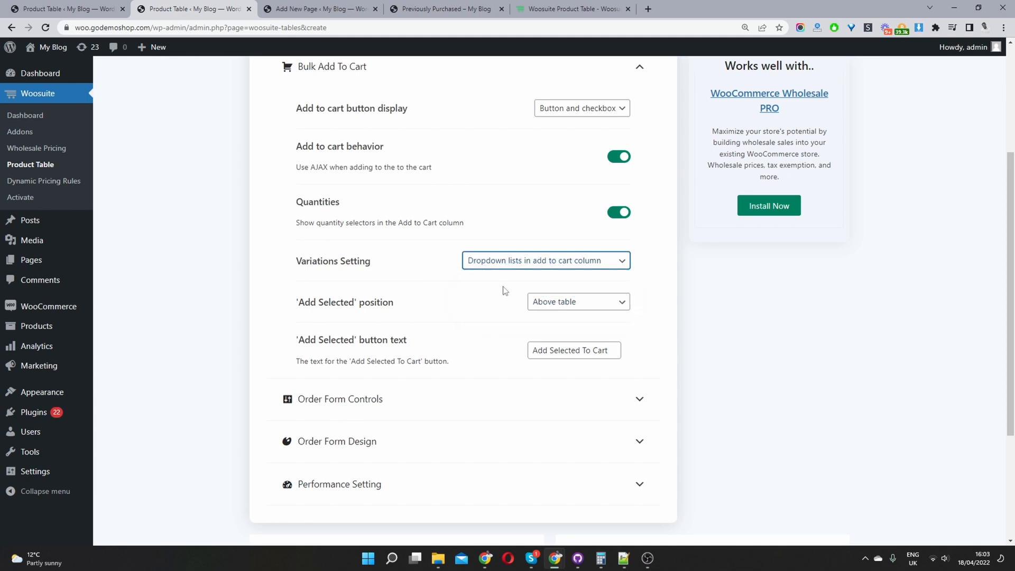
mouse_move(517, 301)
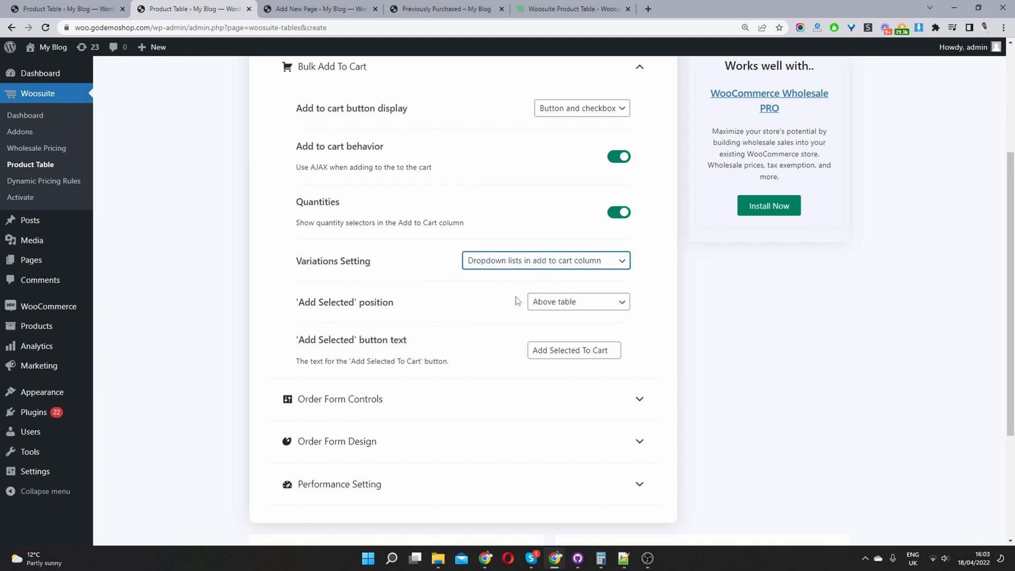
Step: On the live page, pick Green and Large for the V-Neck T-Shirt variation dropdowns
left_click(443, 8)
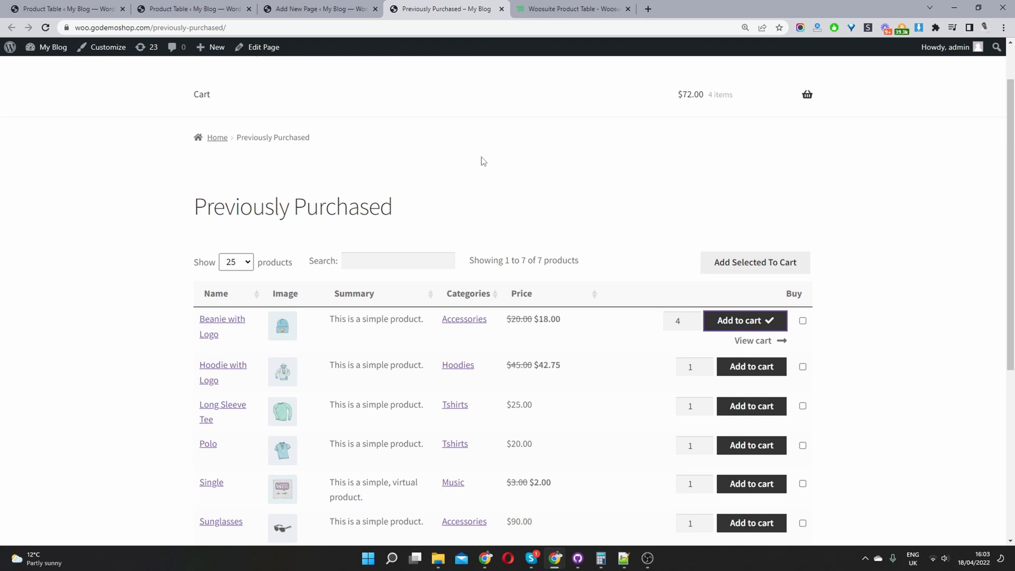
scroll("down", 3)
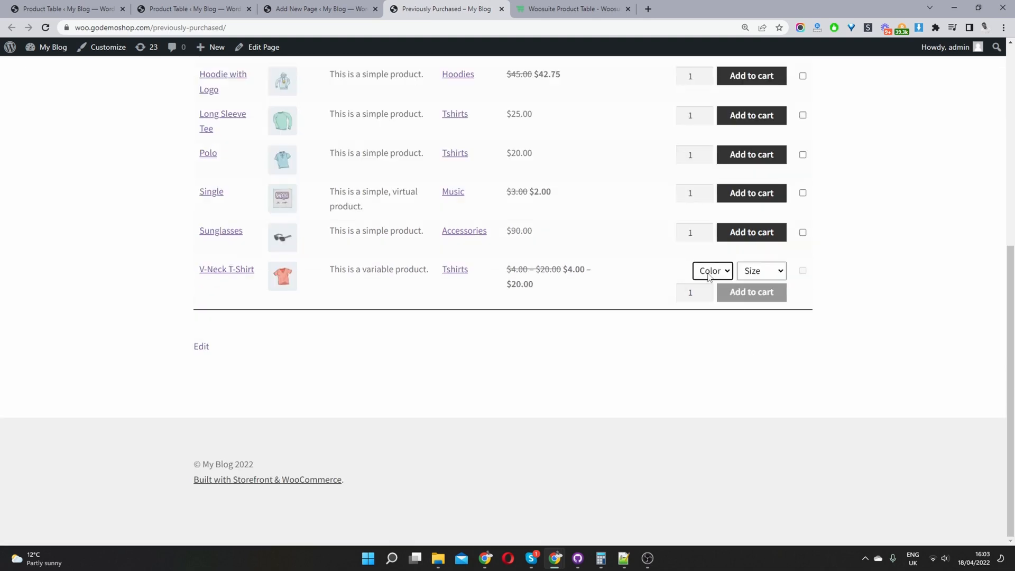
left_click(761, 271)
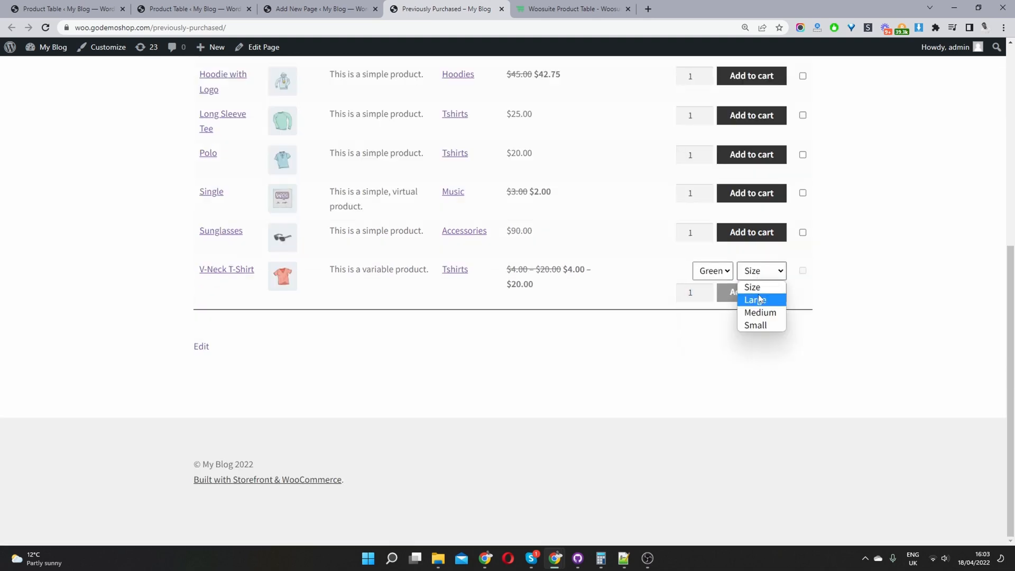
left_click(751, 300)
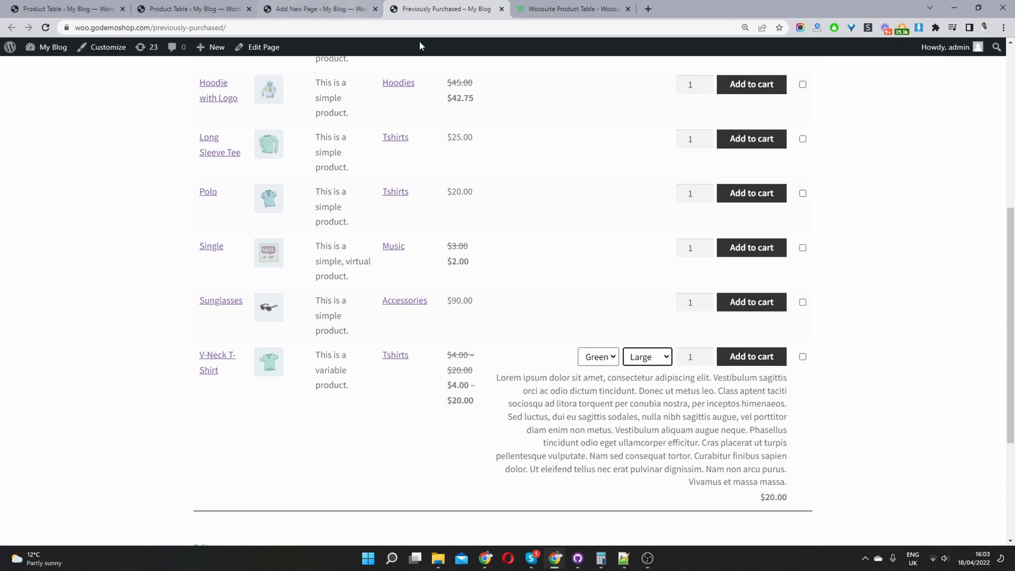
left_click(192, 9)
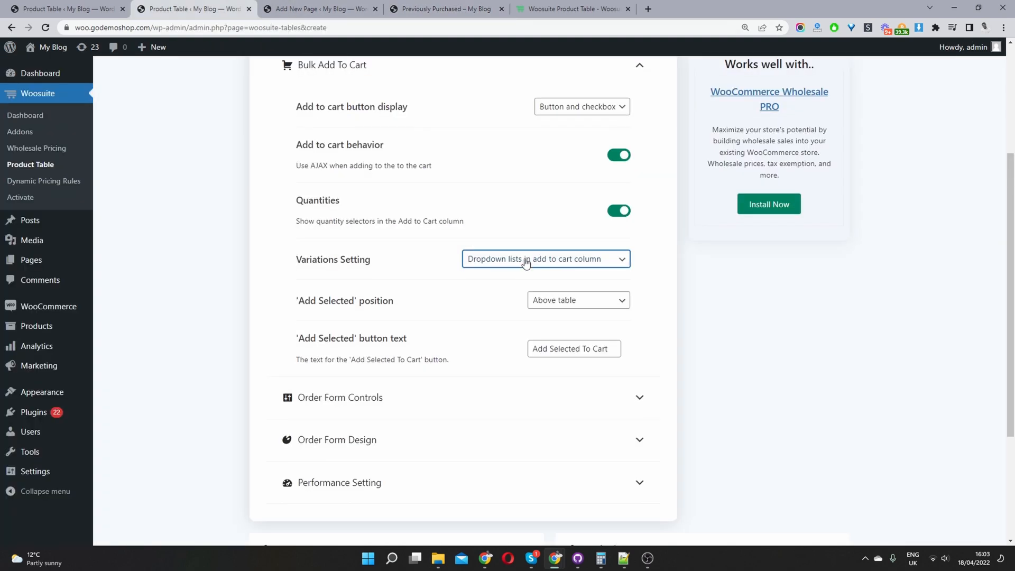
Step: Add a product condition rule of type Recently purchased
scroll("down", 3)
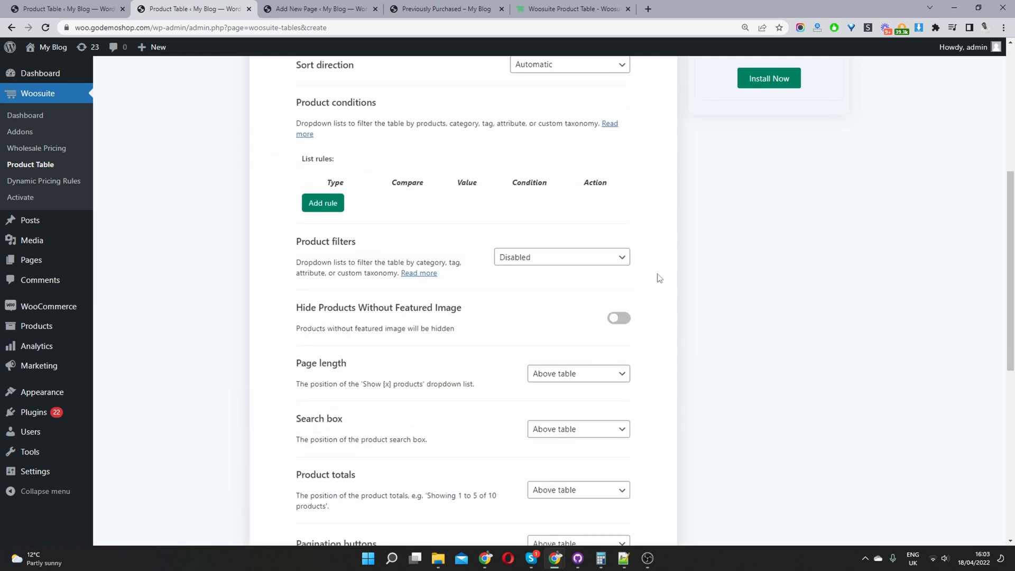
left_click(322, 203)
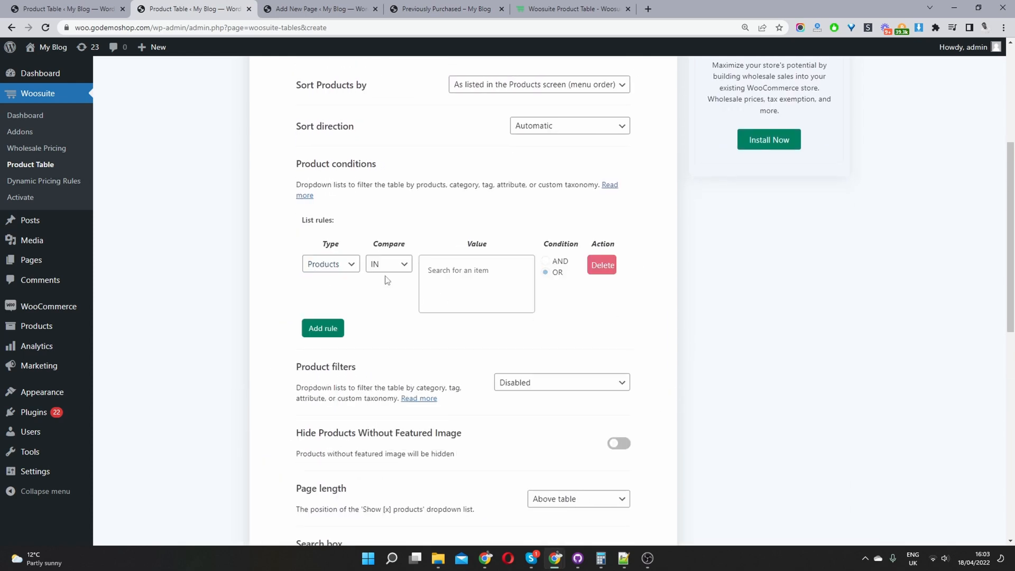
left_click(330, 263)
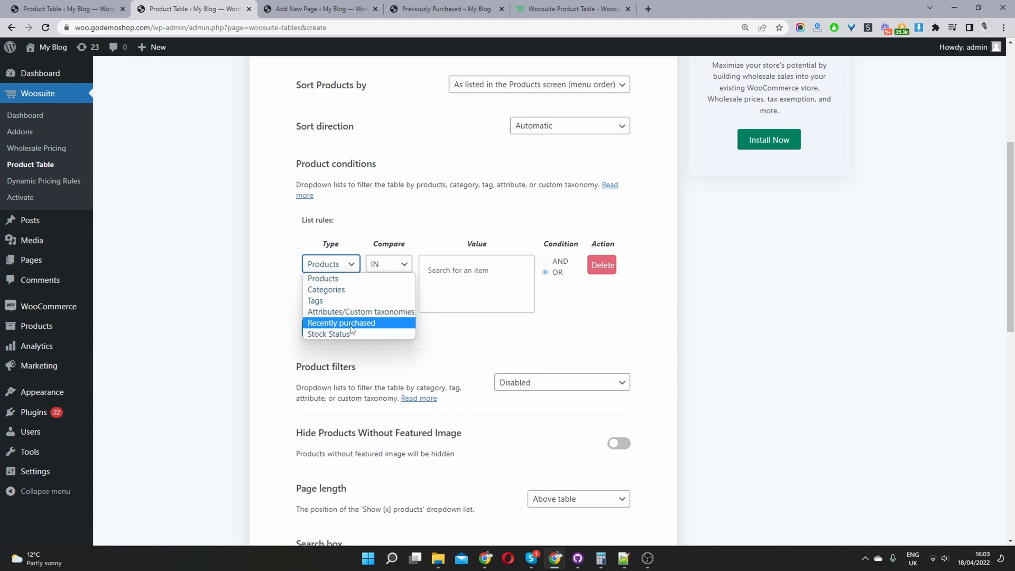
left_click(341, 324)
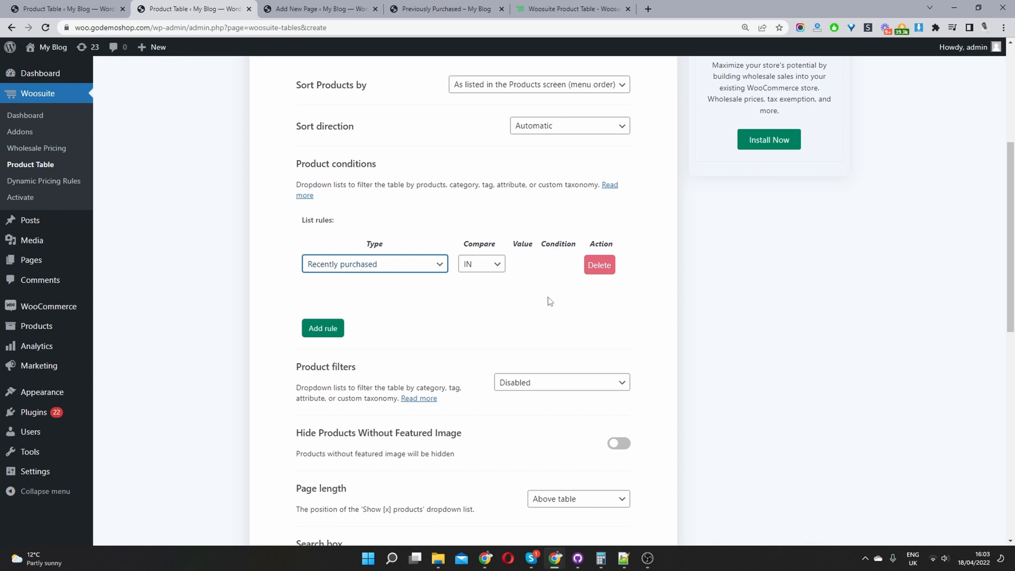
Step: Set Product filters to Custom with 'categories' as the custom filter
scroll("down", 3)
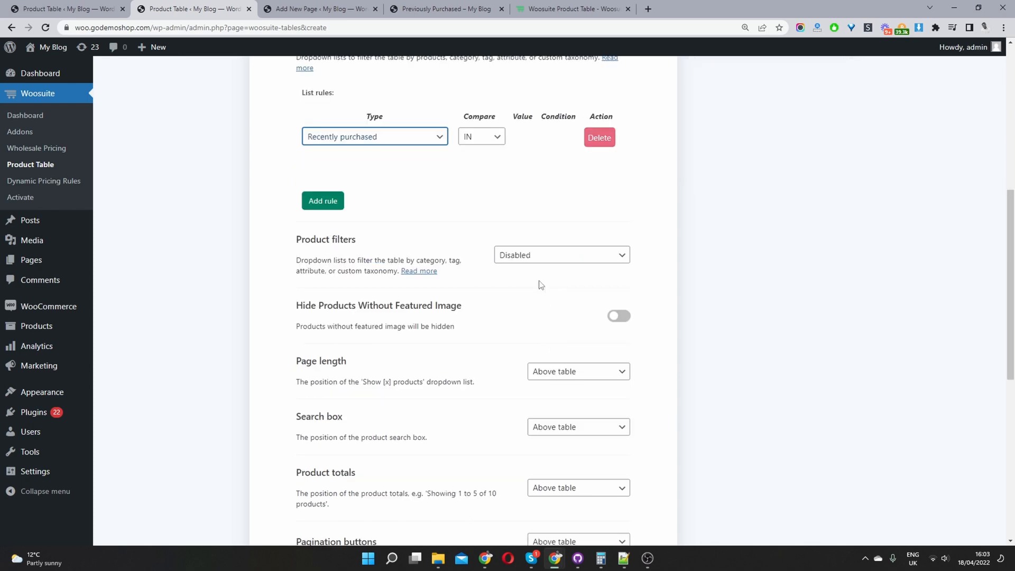
left_click(560, 255)
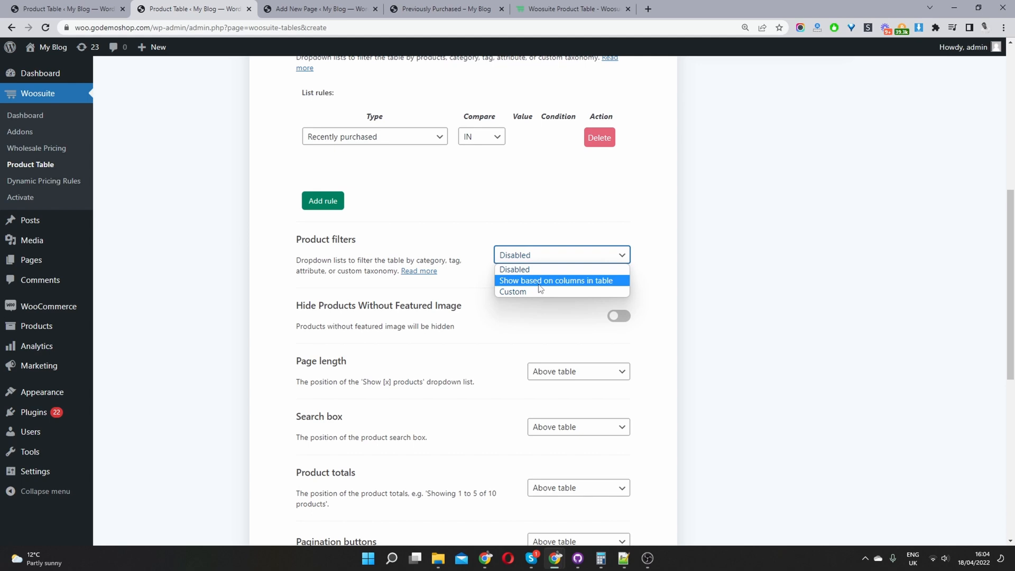
left_click(511, 292)
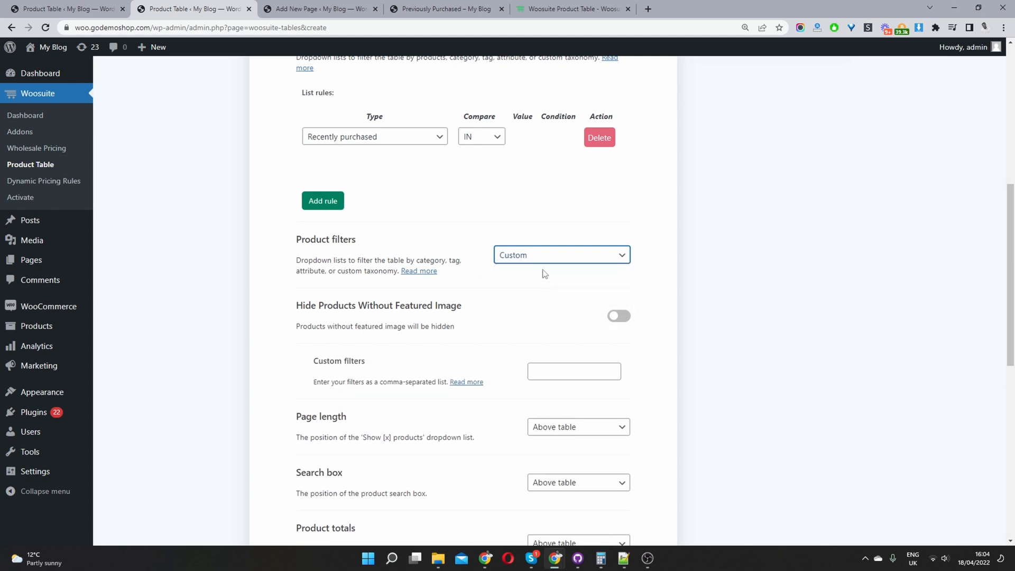
type("categories")
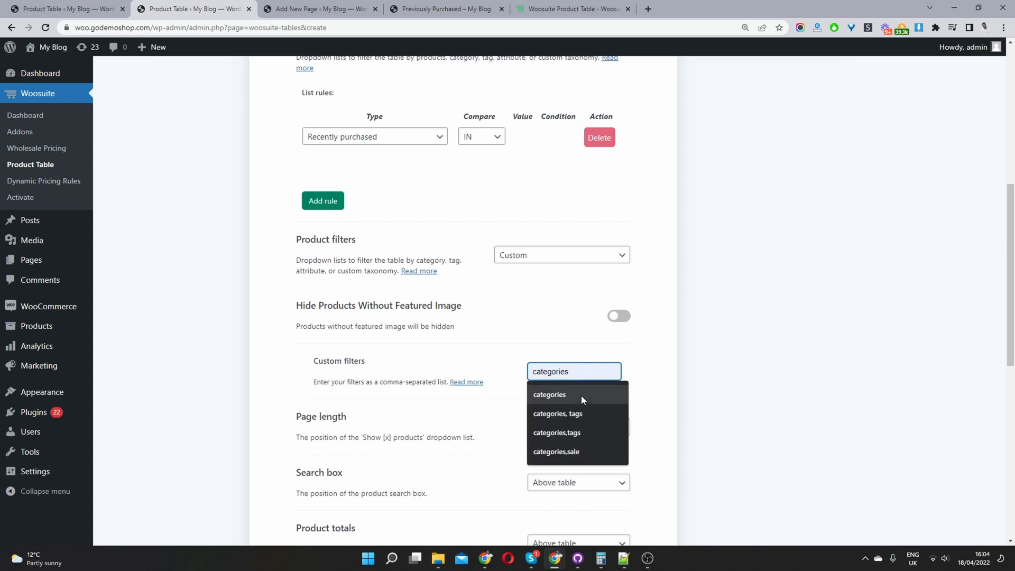
scroll("down", 3)
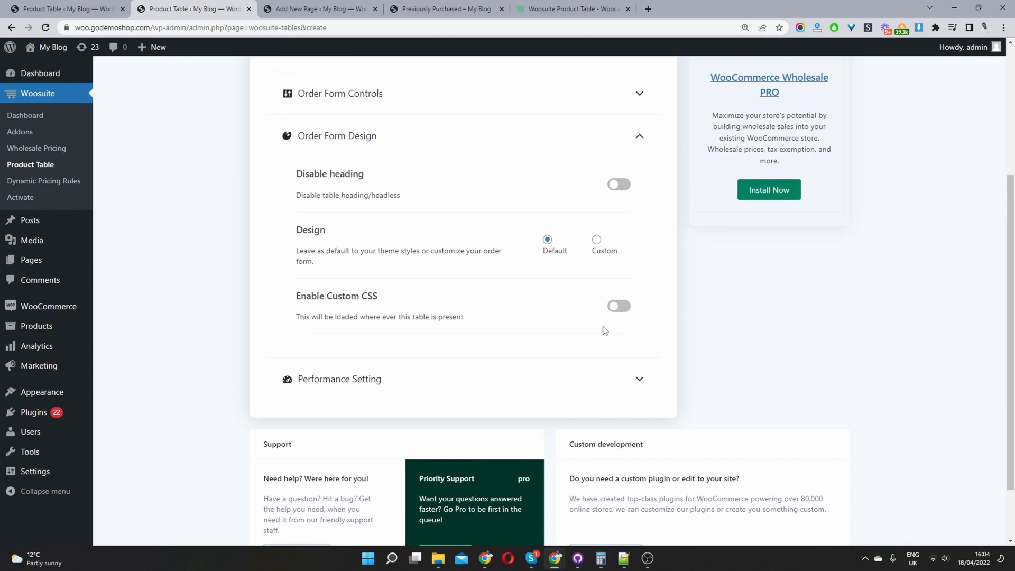
Step: Save the product table settings and go back to the tables list
scroll("up", 3)
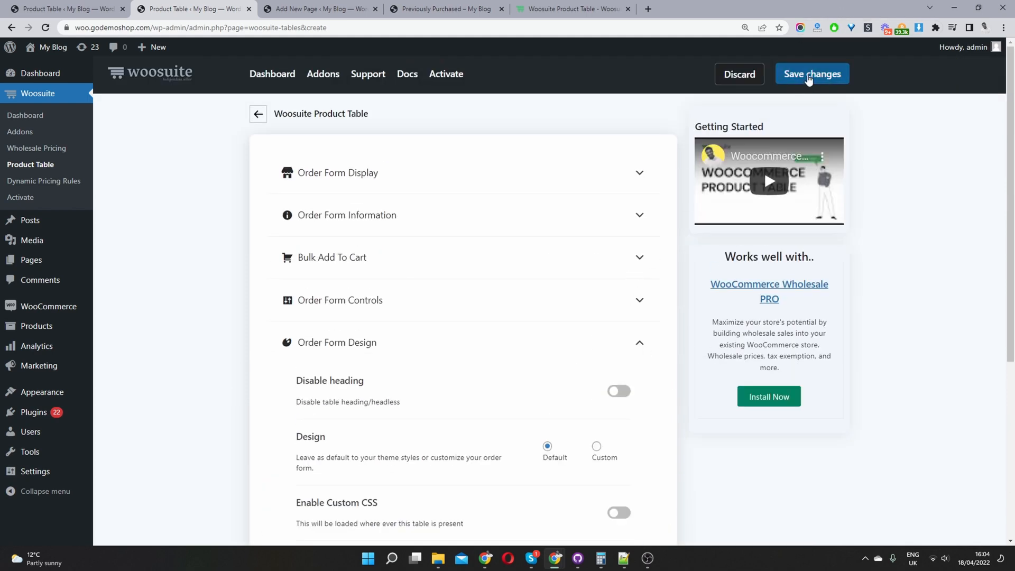
left_click(812, 74)
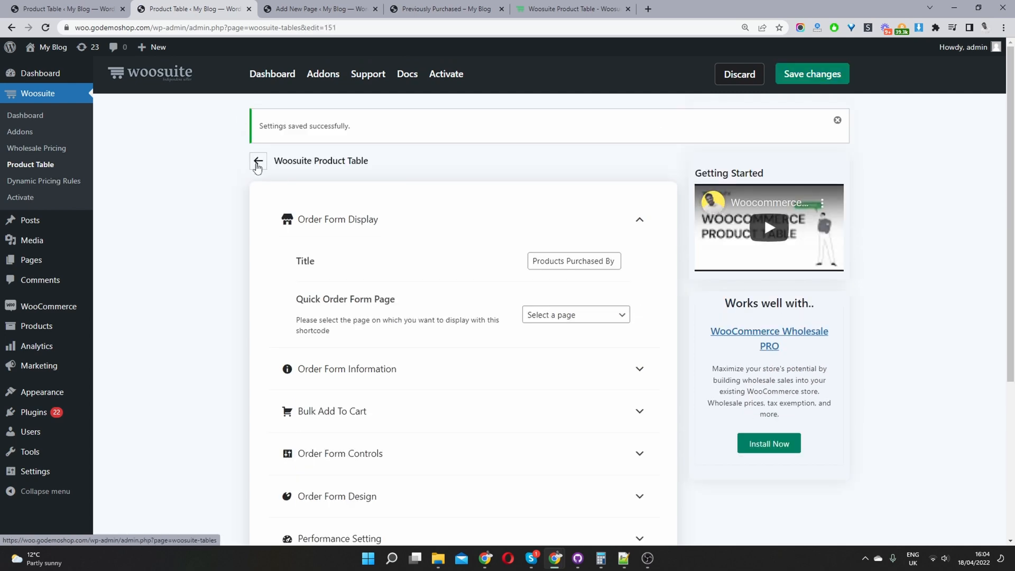
left_click(257, 161)
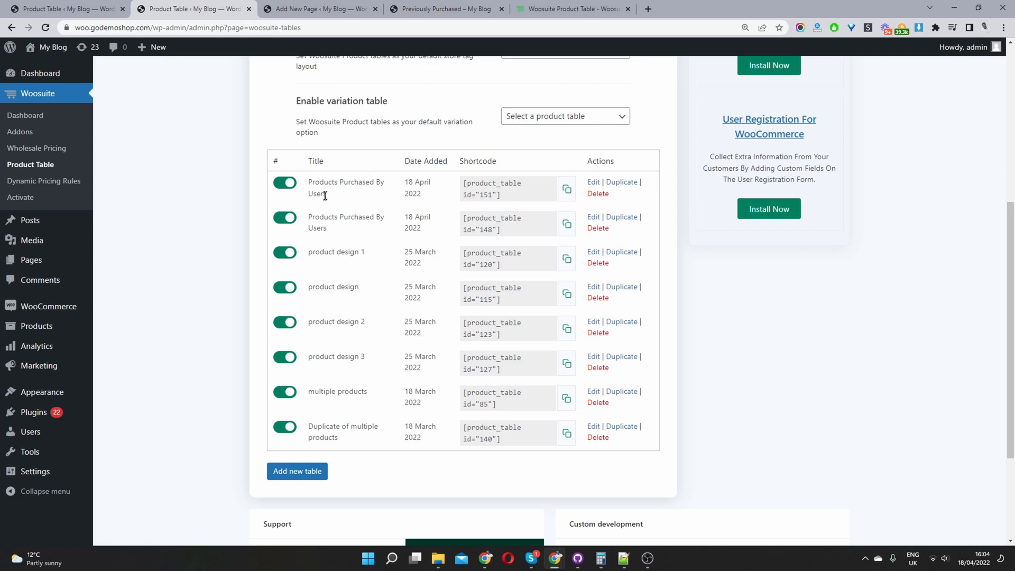
double_click(346, 188)
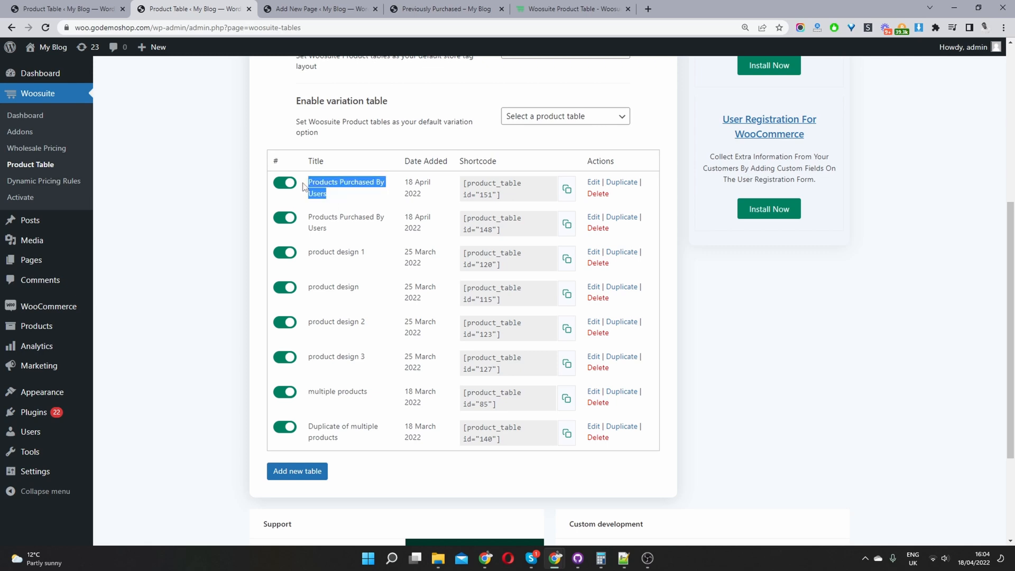
mouse_move(377, 233)
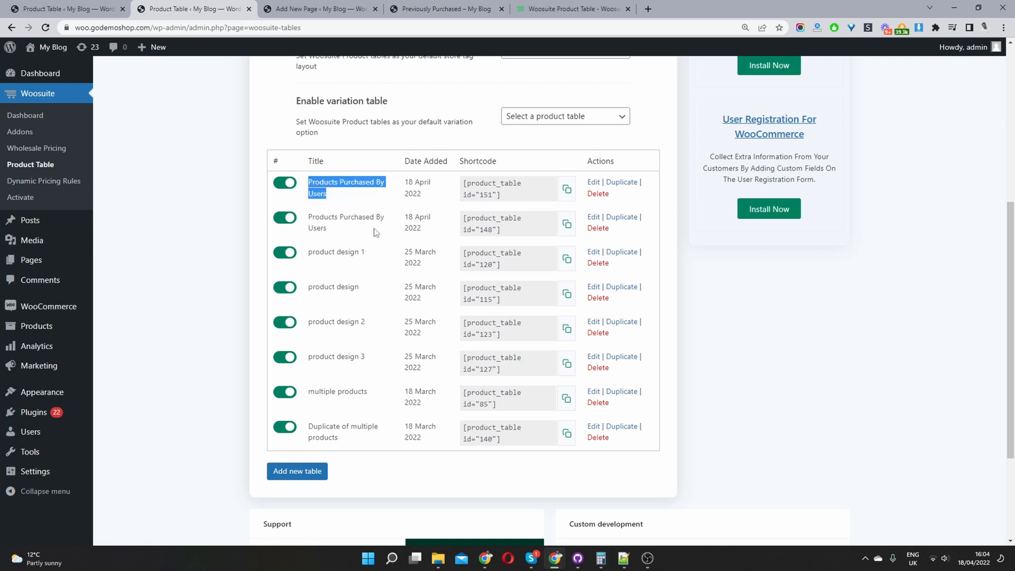
mouse_move(348, 205)
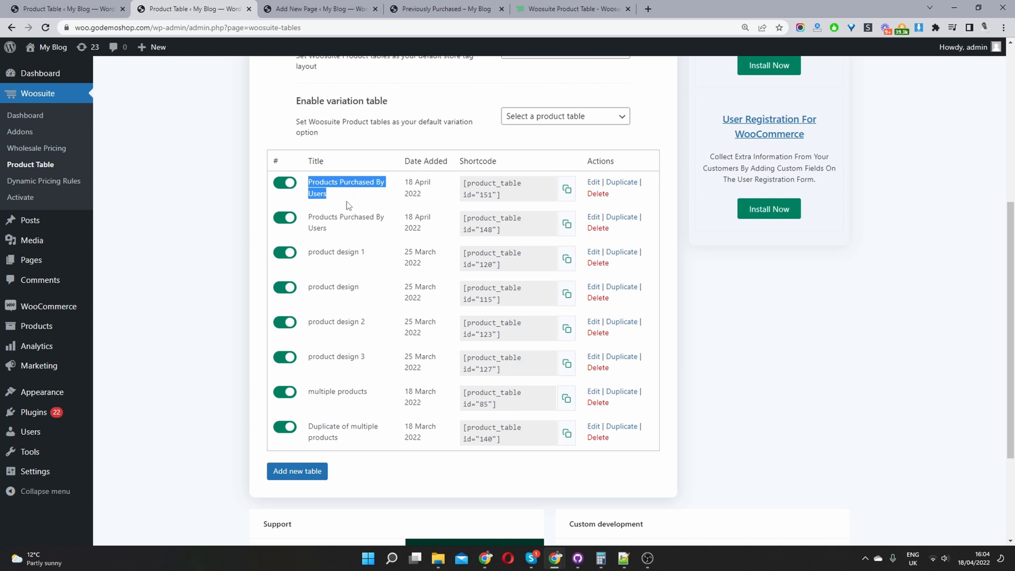
mouse_move(421, 249)
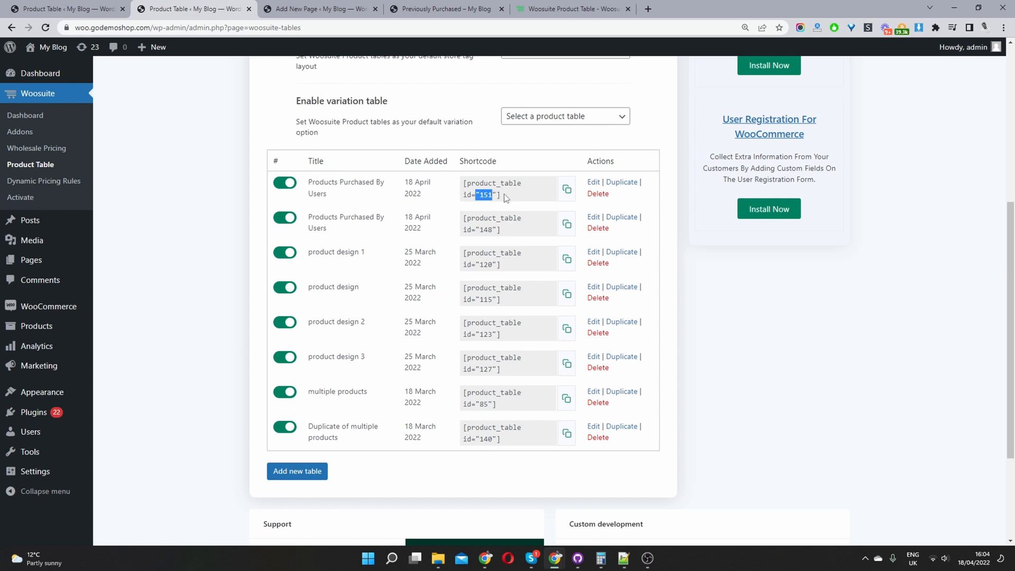
left_click(567, 189)
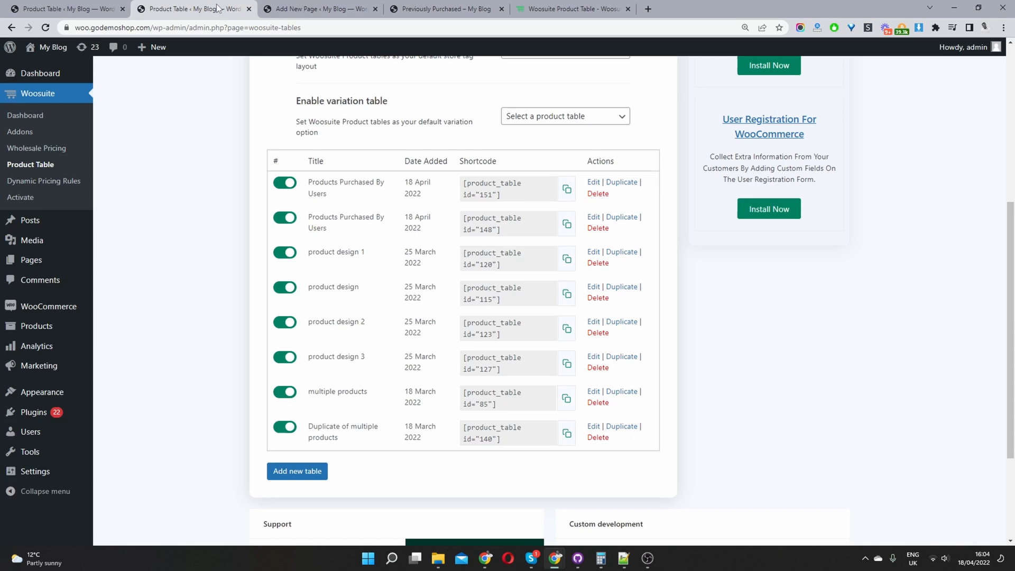
left_click(157, 47)
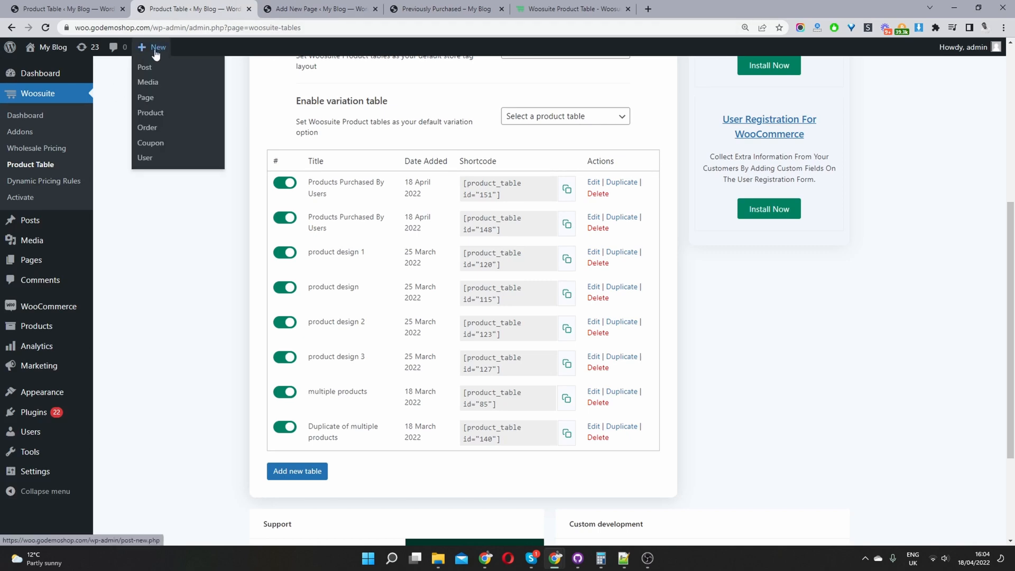
mouse_move(145, 97)
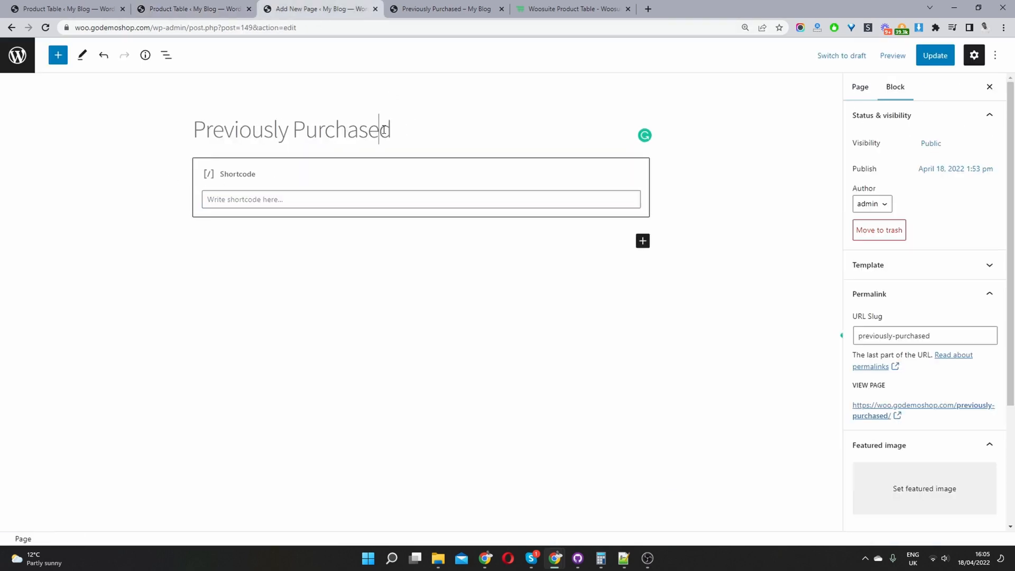
Step: Insert [product_table id="151"] in the shortcode block, update the page and view it live
left_click(420, 199)
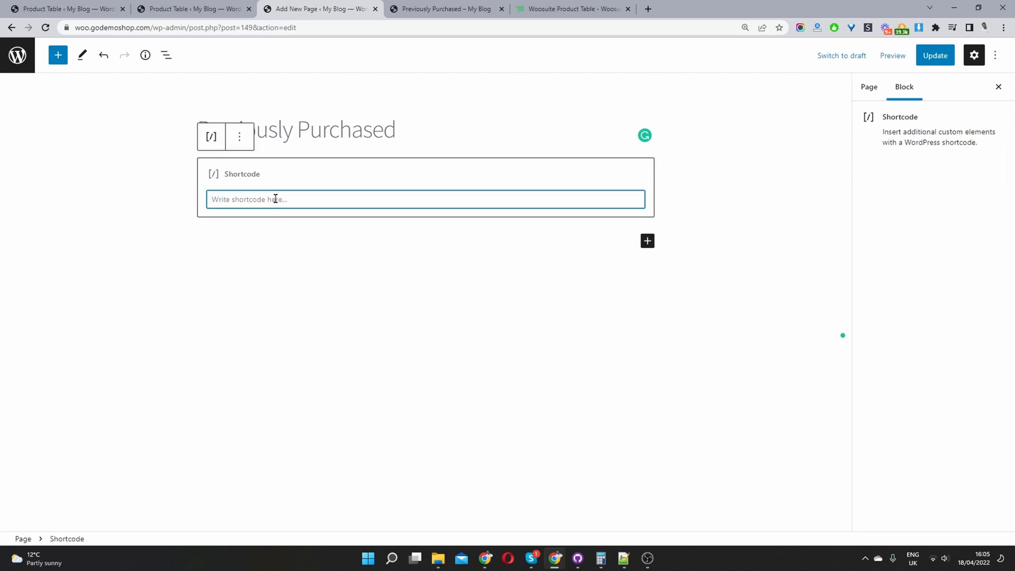
type("[product_table id=\"151\"]")
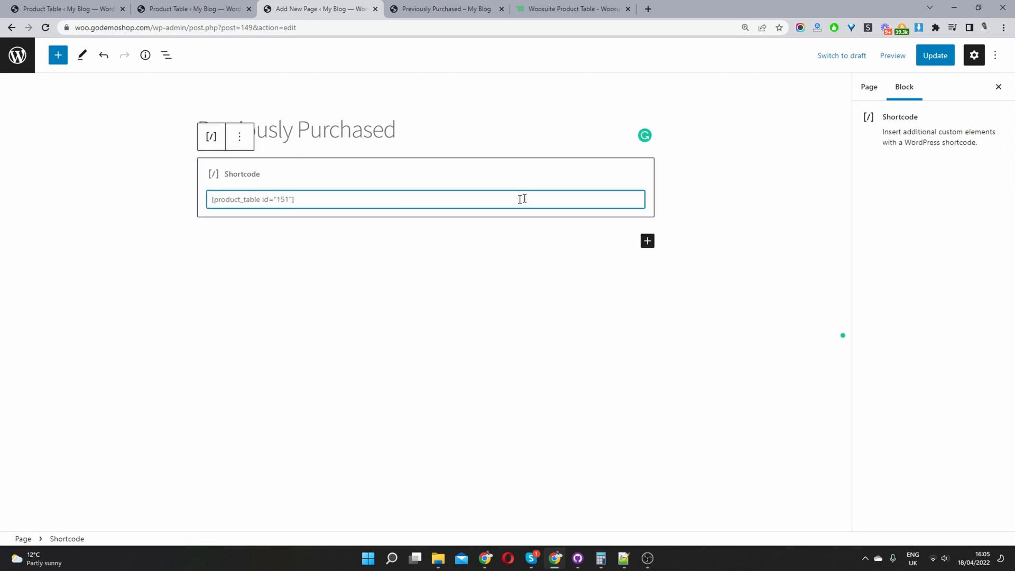
left_click(935, 55)
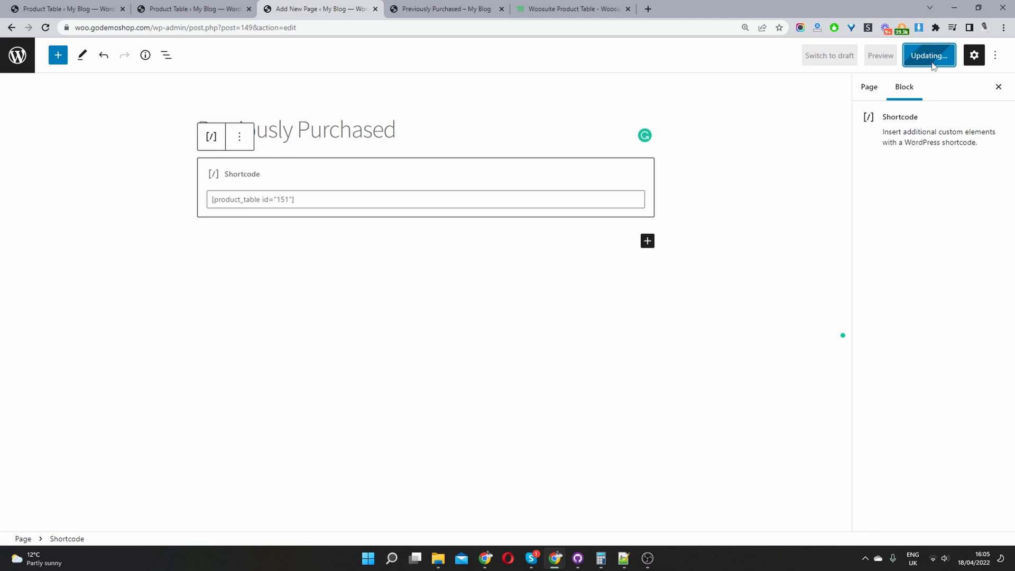
left_click(928, 55)
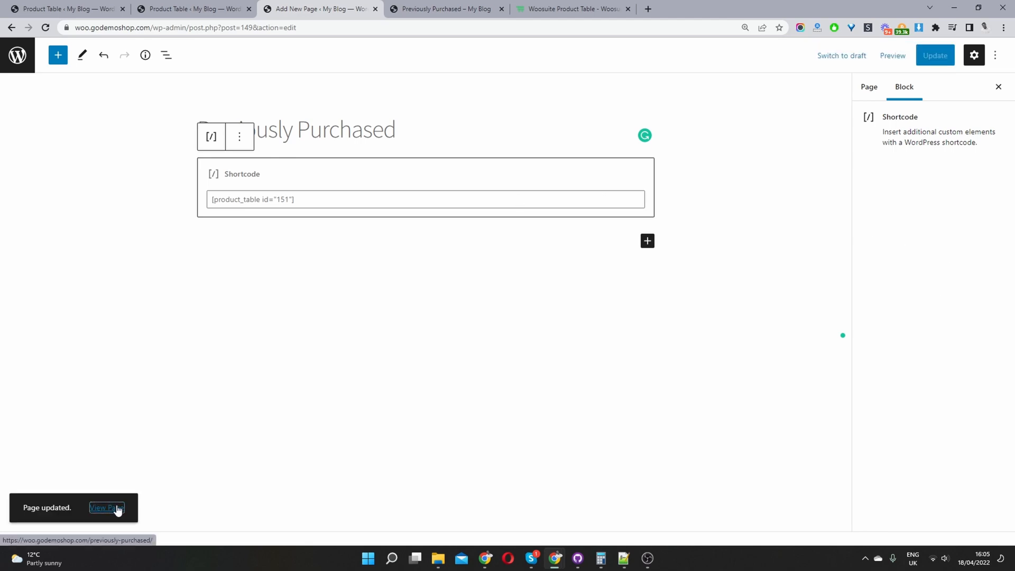
left_click(106, 507)
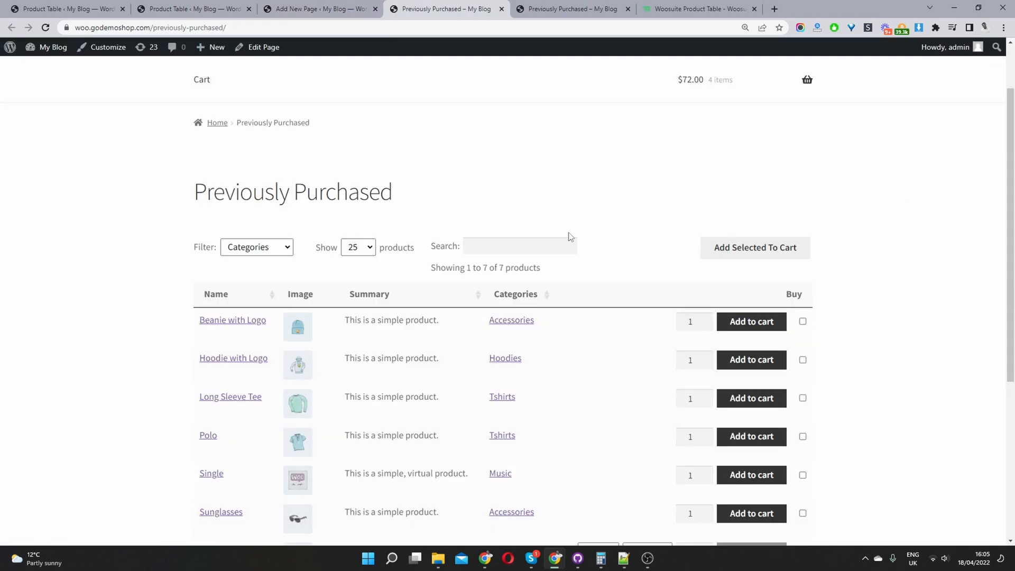
scroll("down", 3)
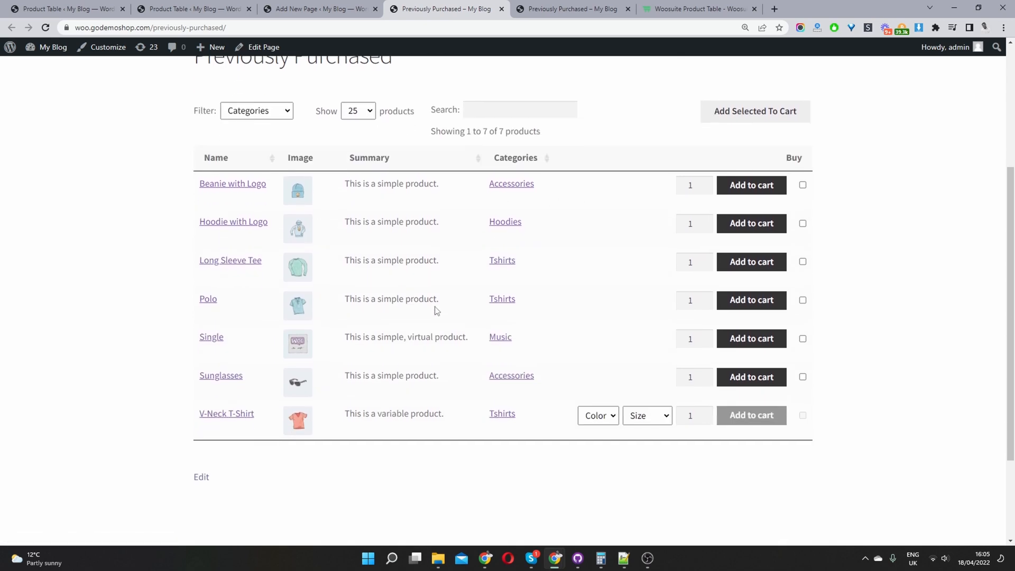
mouse_move(355, 367)
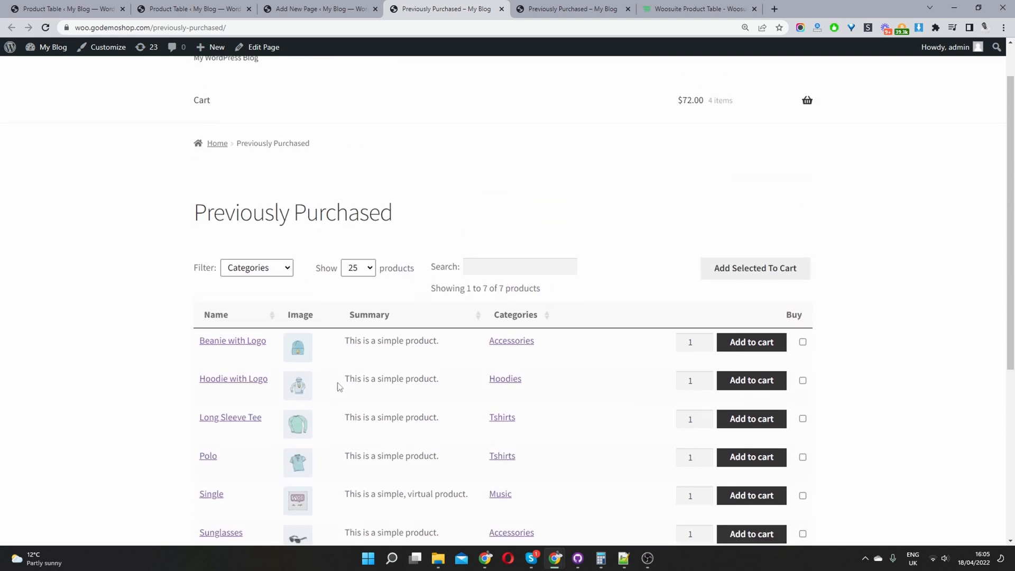
left_click(217, 46)
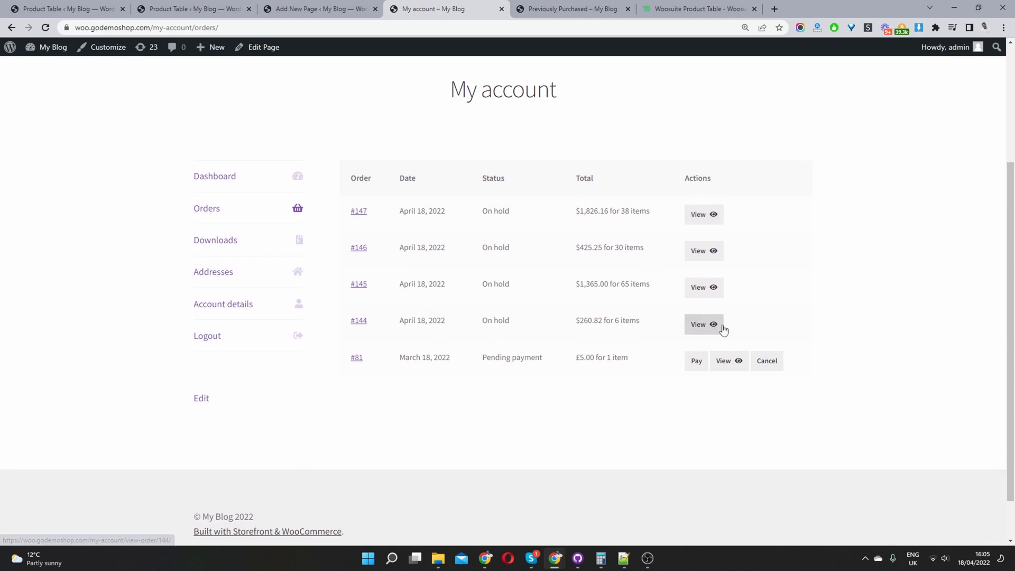
Step: View order #144 on My account, return to Orders, then switch back to the page editor
left_click(703, 324)
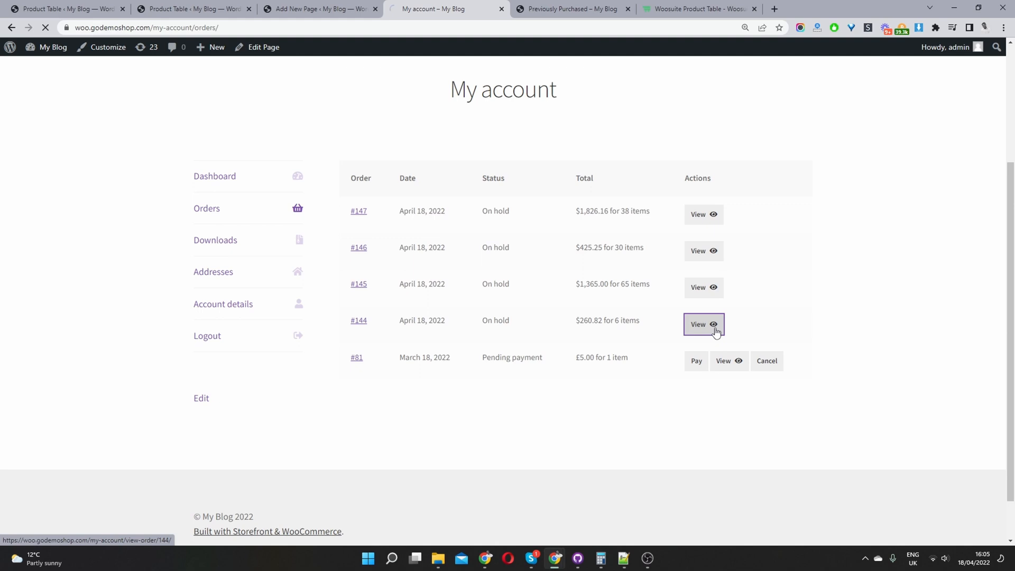
left_click(702, 323)
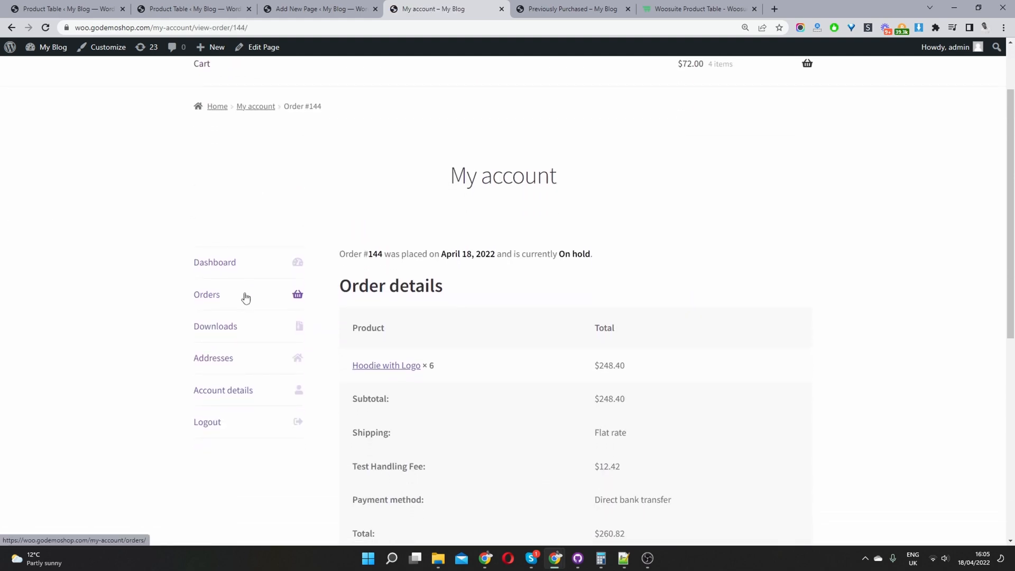
scroll("down", 3)
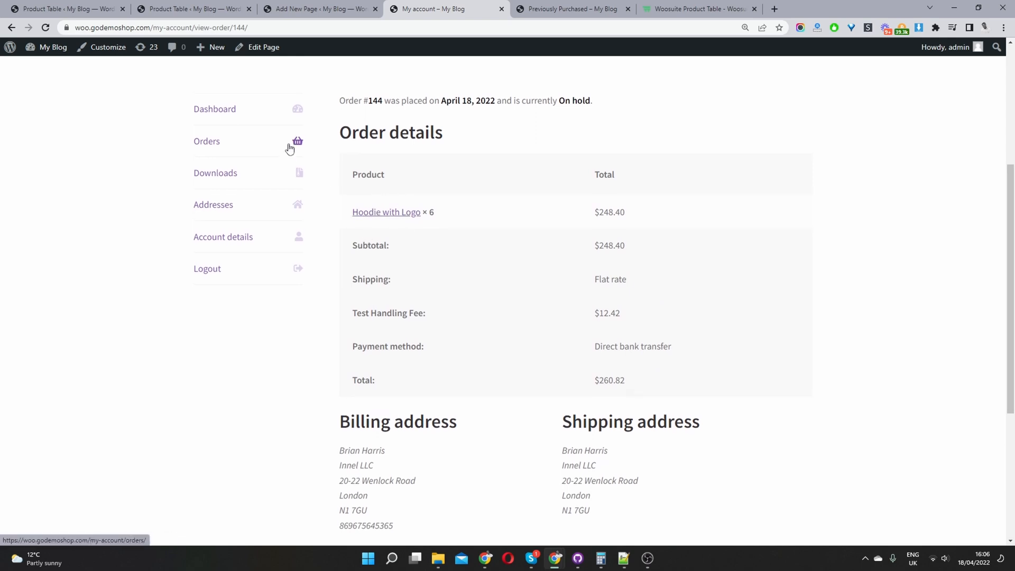
left_click(206, 141)
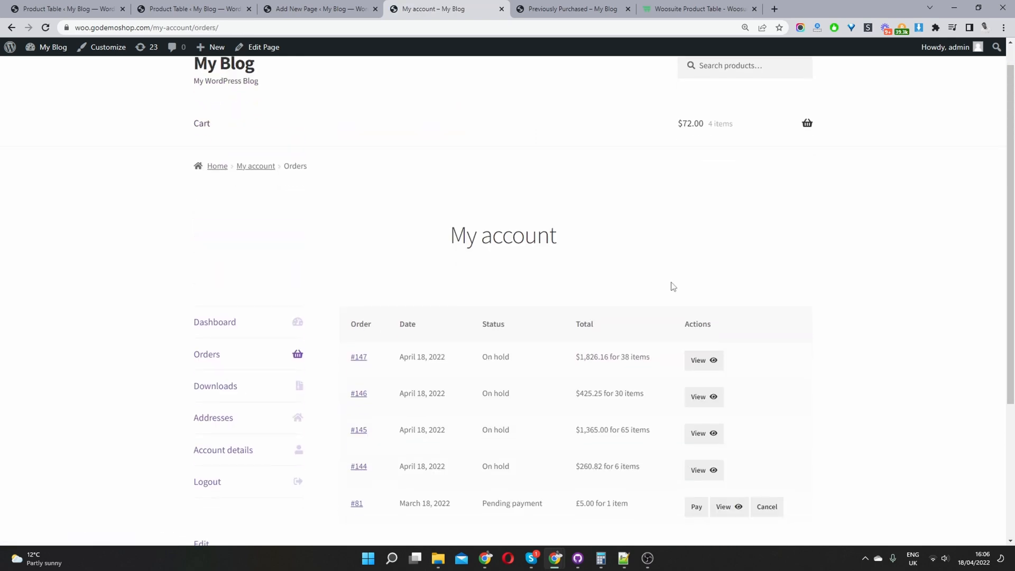
left_click(704, 359)
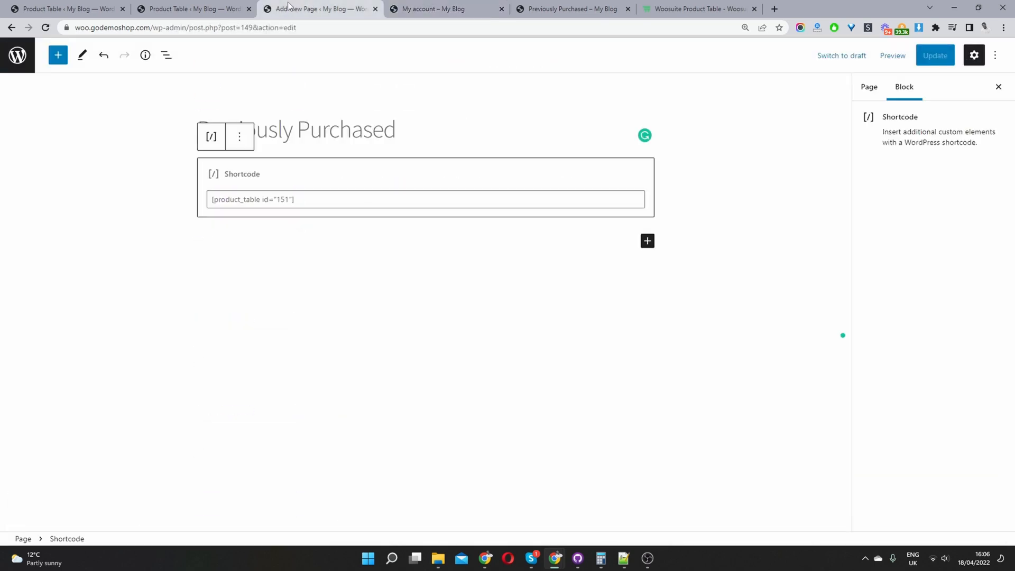
Step: View the live Previously Purchased page via its permalink, then return to the My account page
left_click(860, 86)
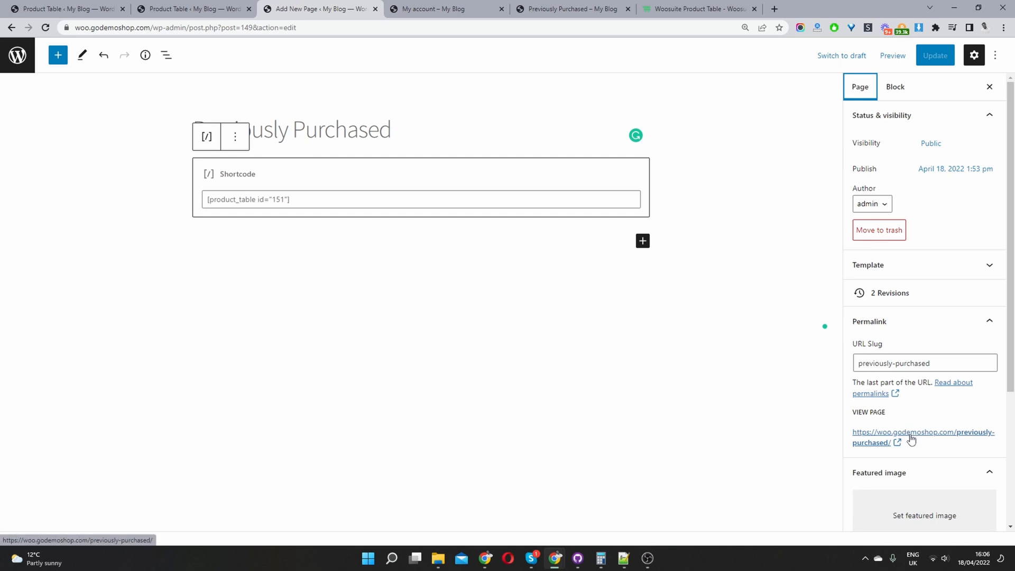
left_click(921, 431)
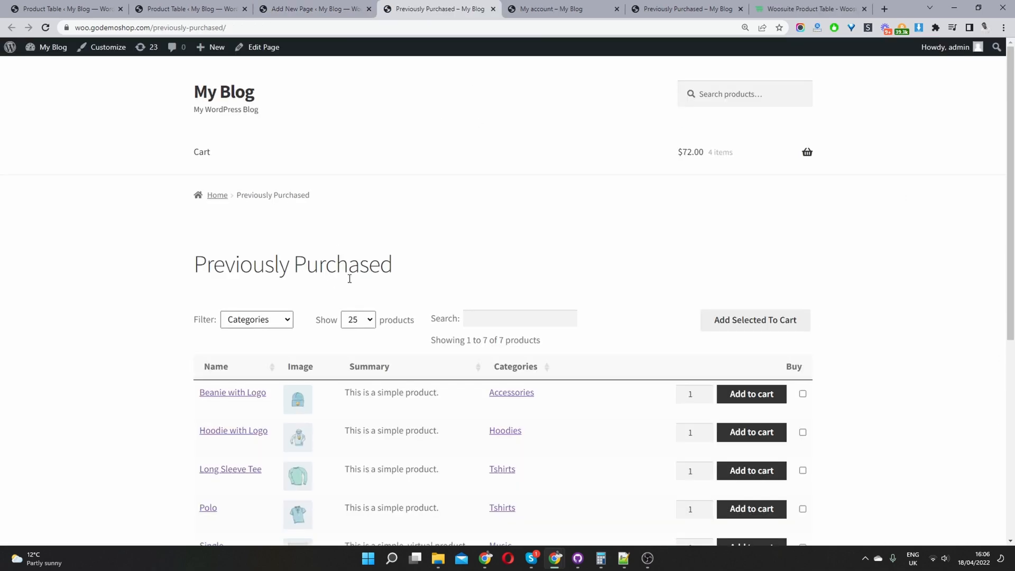
scroll("down", 3)
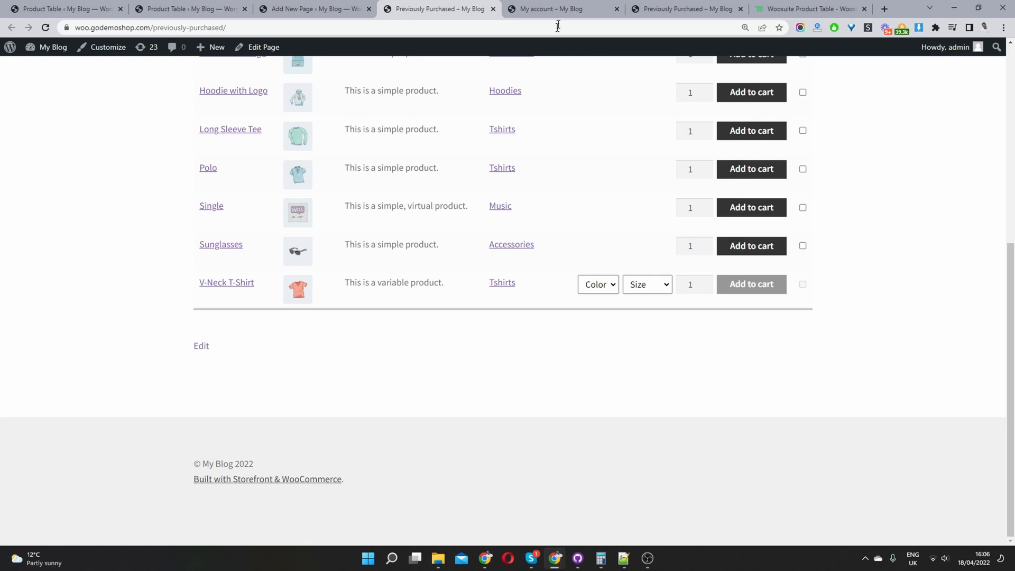
left_click(559, 9)
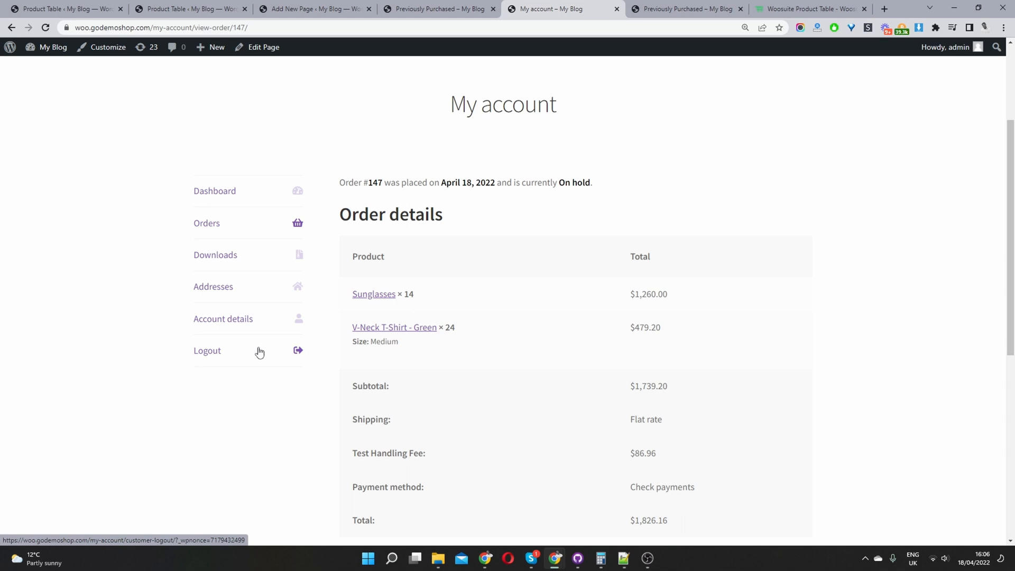
mouse_move(262, 293)
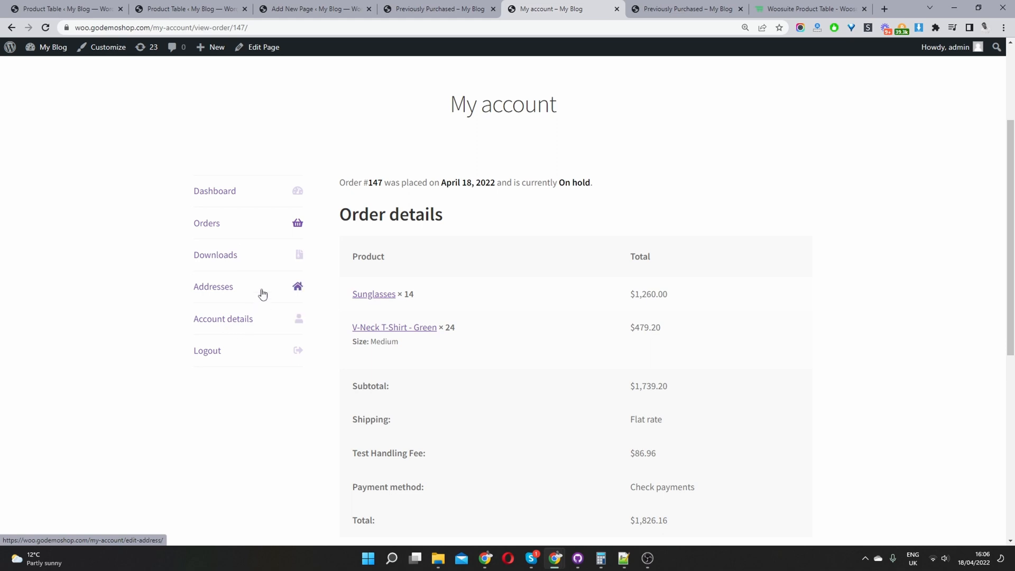
mouse_move(269, 327)
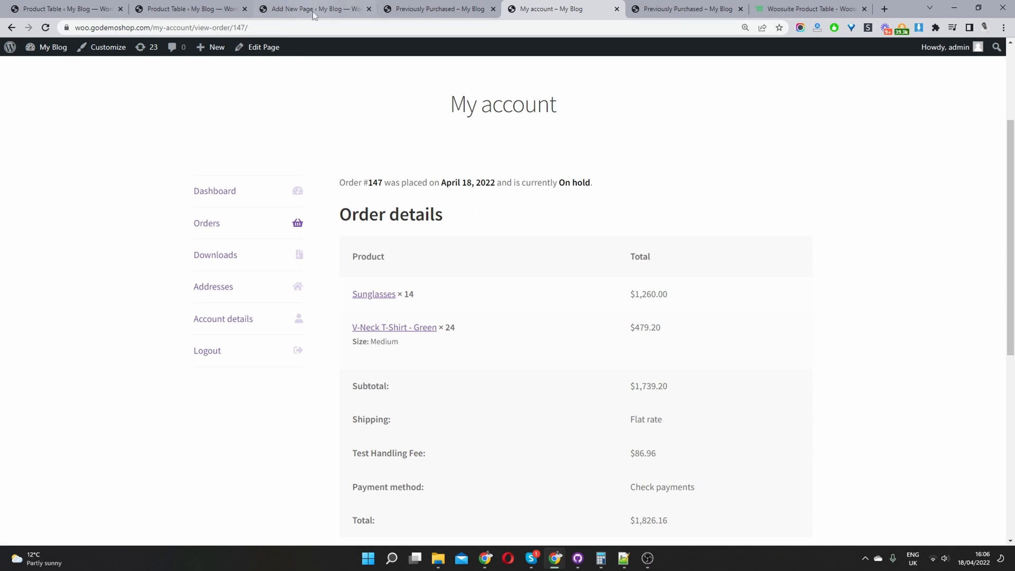
mouse_move(313, 9)
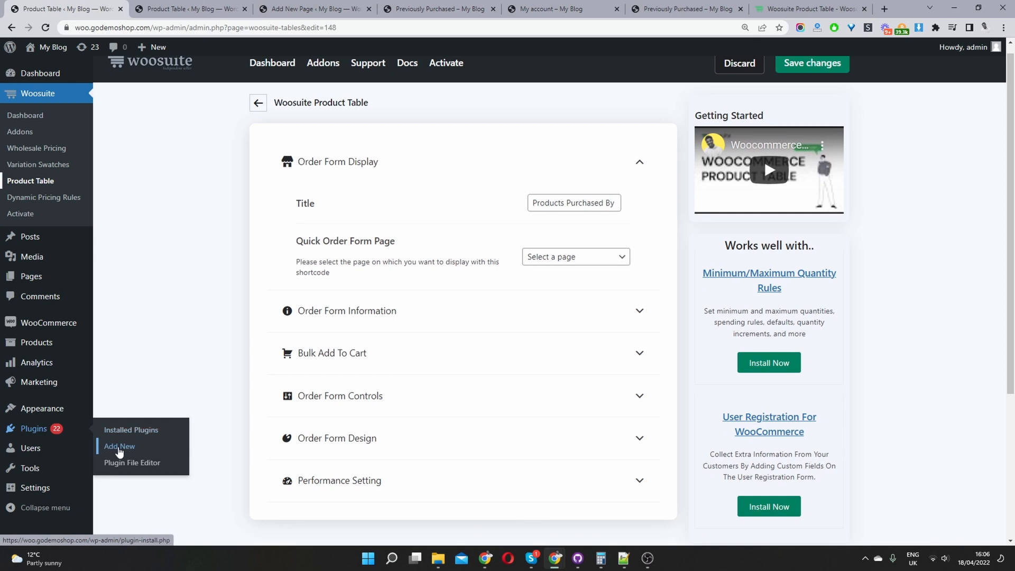
Step: Search 'Customize My Account' and install and activate Customize My Account for WooCommerce
left_click(118, 446)
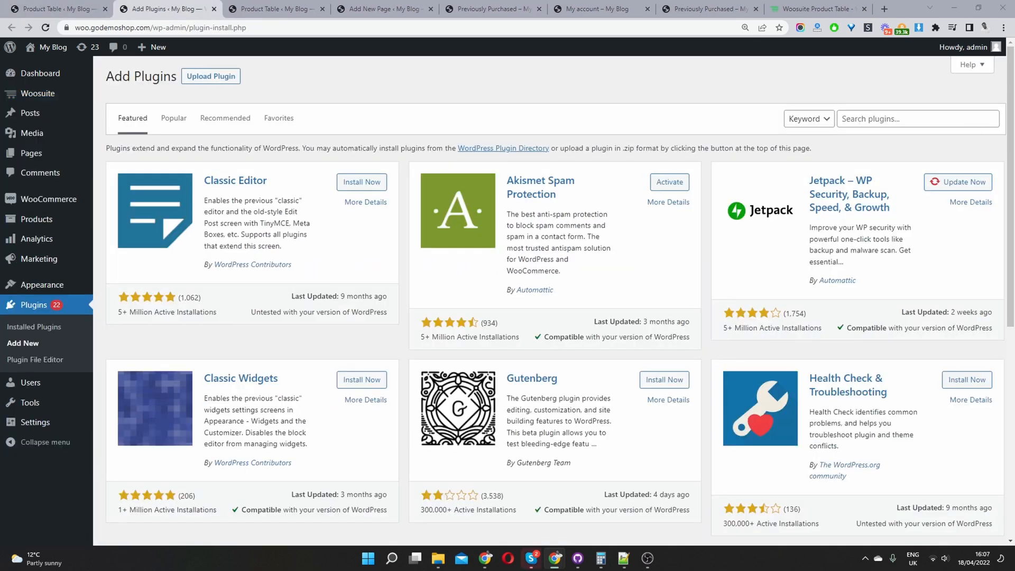
left_click(916, 119)
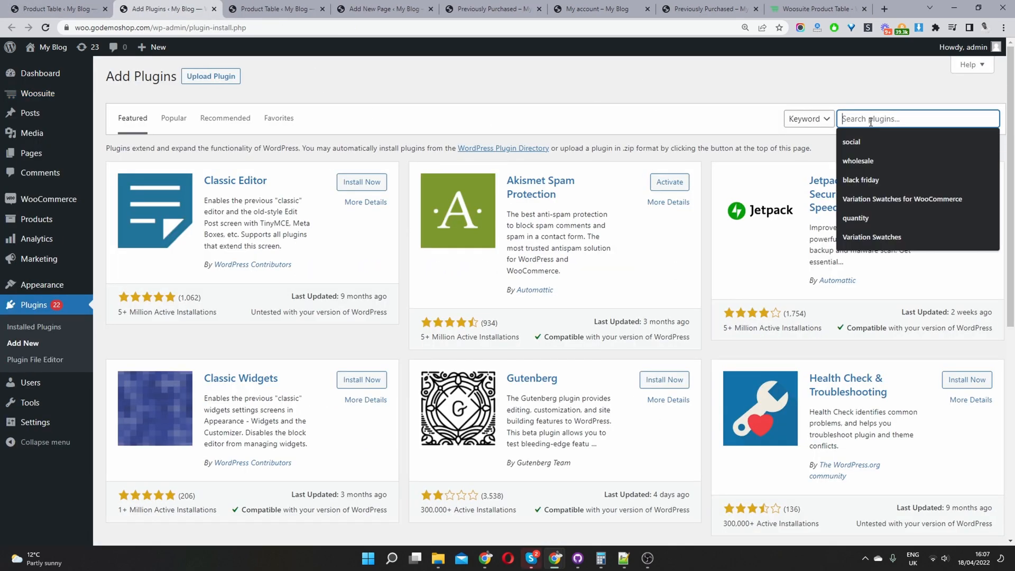
type("Customize My Account")
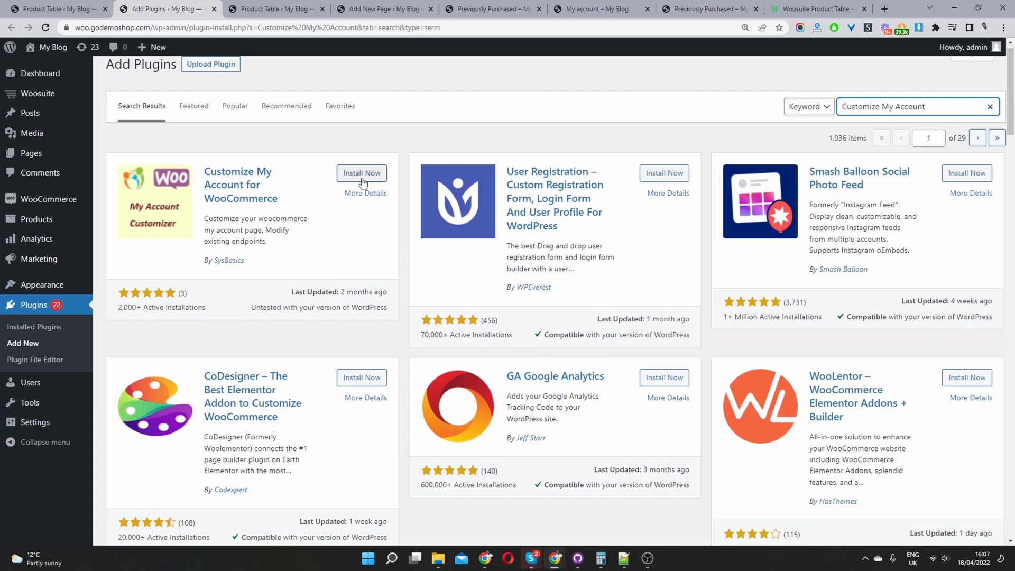
left_click(362, 172)
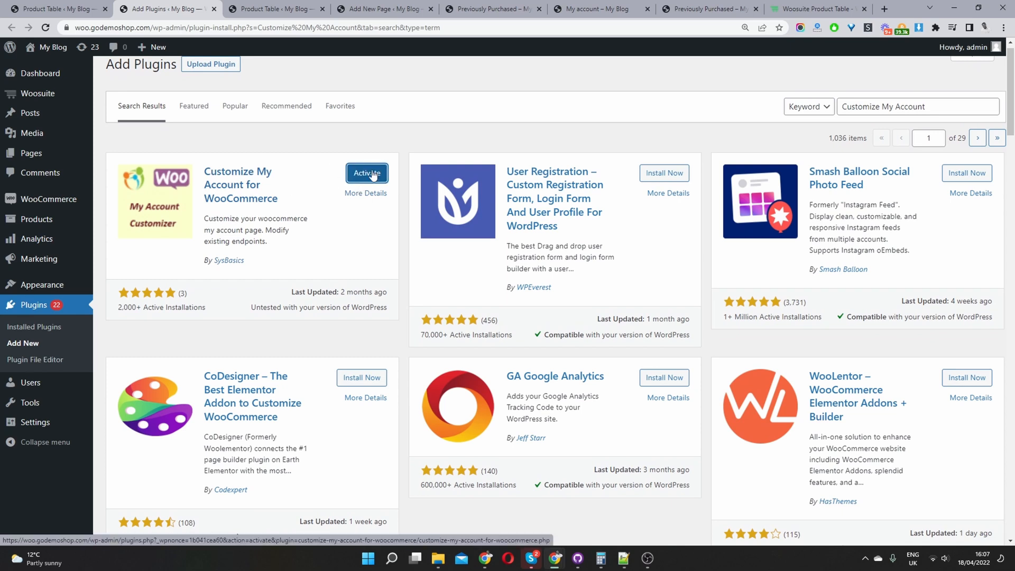
left_click(367, 172)
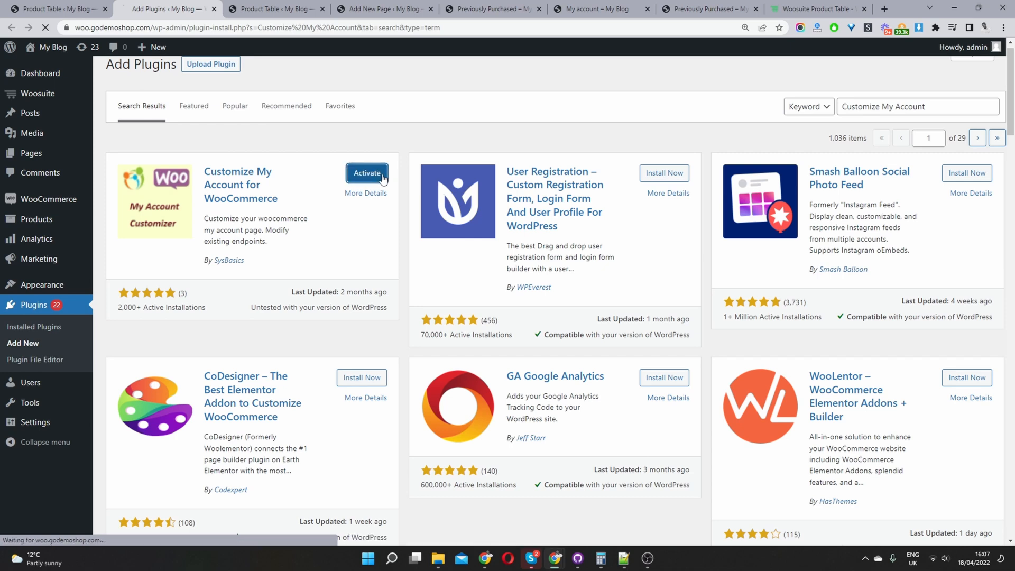
left_click(367, 173)
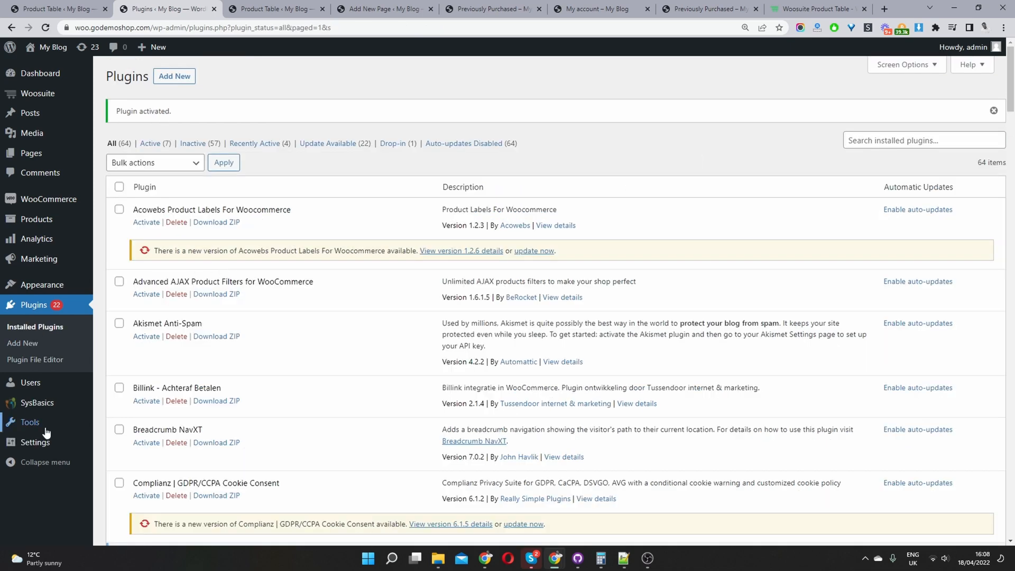
mouse_move(37, 403)
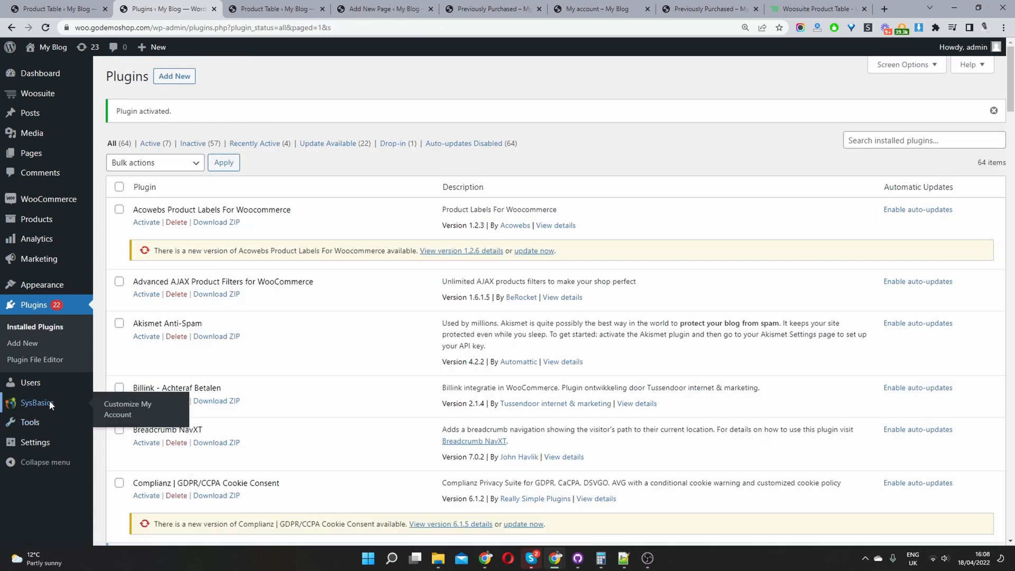
mouse_move(128, 415)
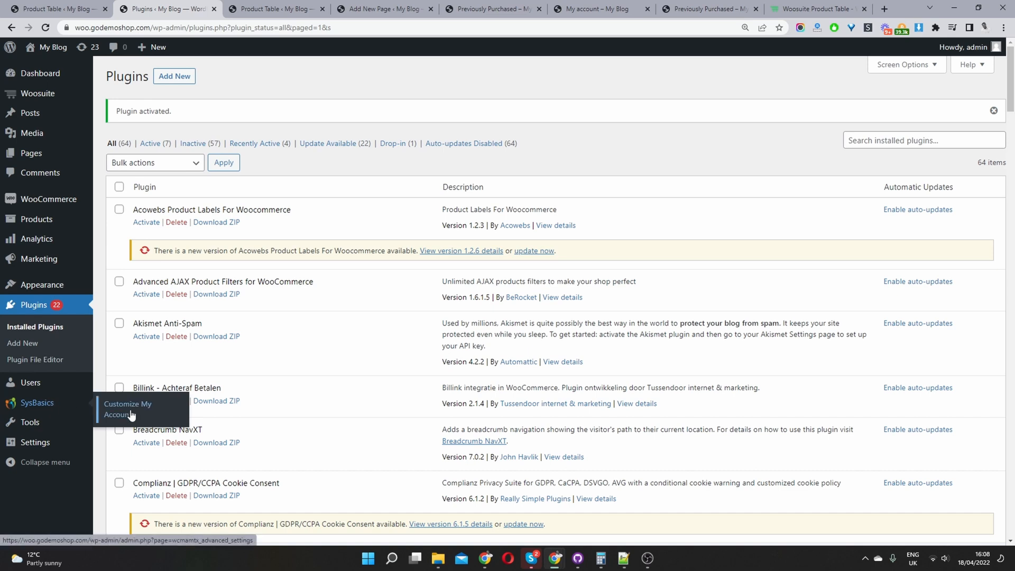
Step: Open the Customize My Account endpoint settings under SysBasics
left_click(128, 408)
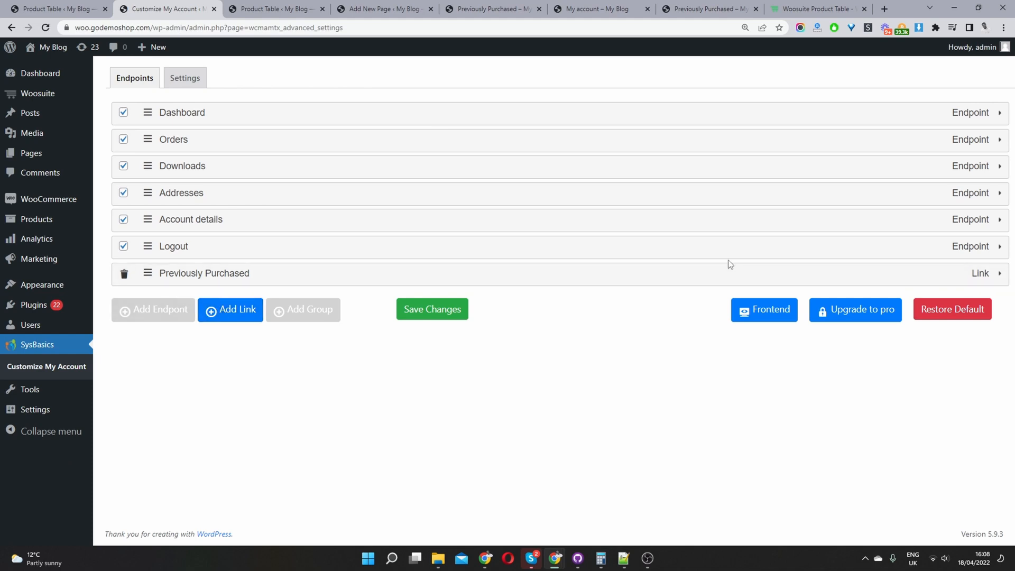
Step: Delete the old Previously Purchased link and add a new link labelled 'Previously Purchased'
left_click(124, 273)
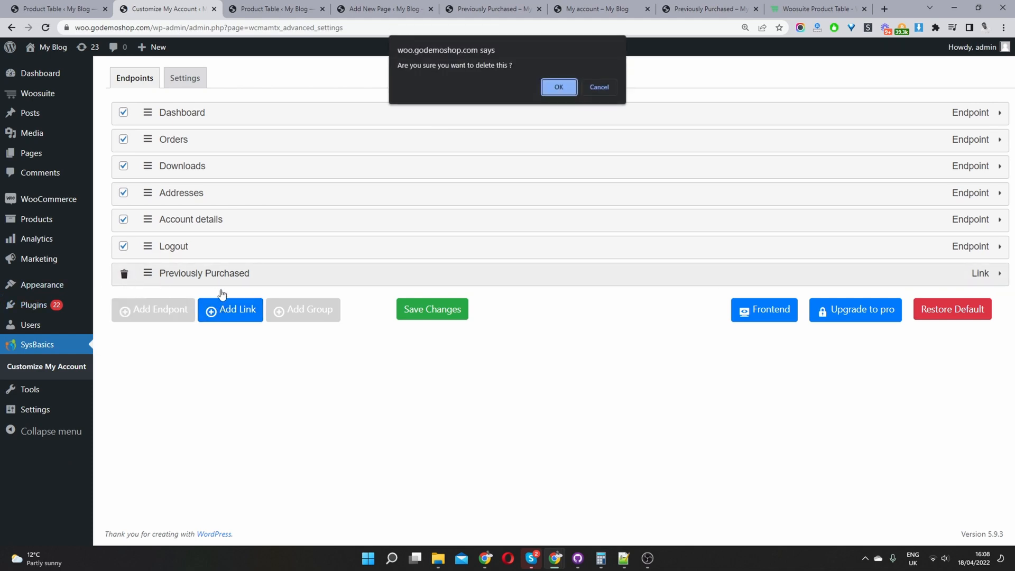
left_click(558, 87)
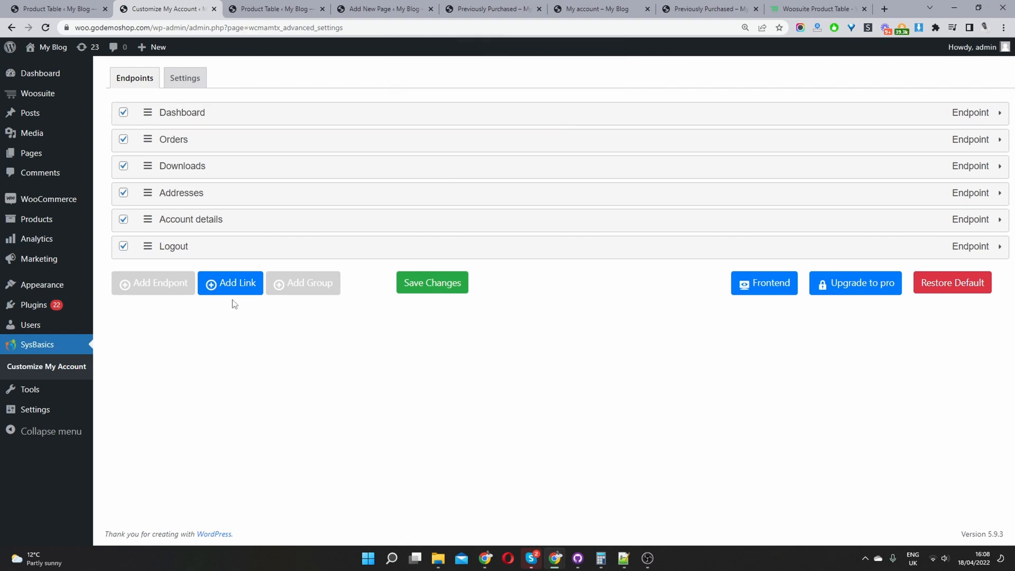
left_click(230, 283)
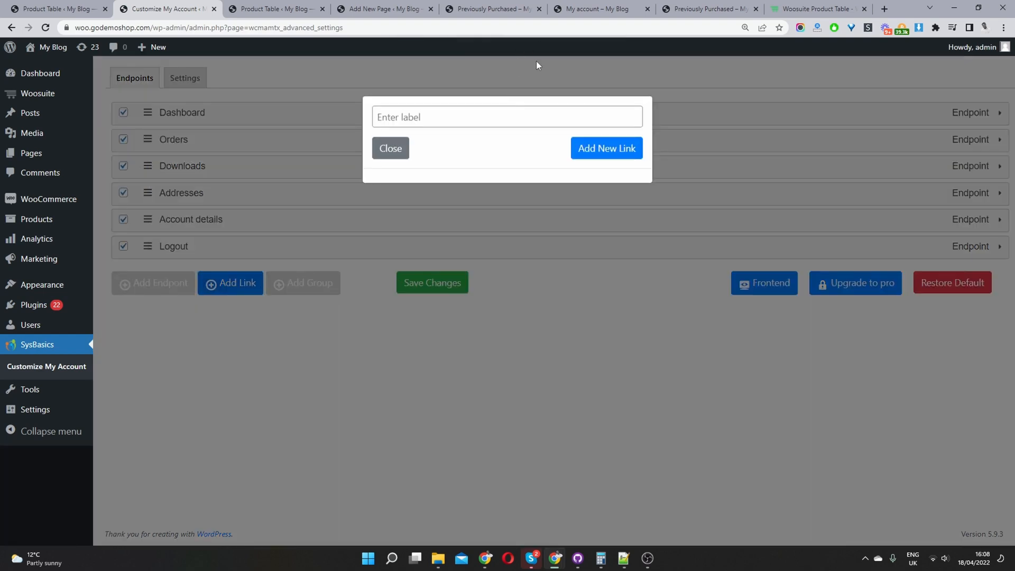
type("Previously Purchased")
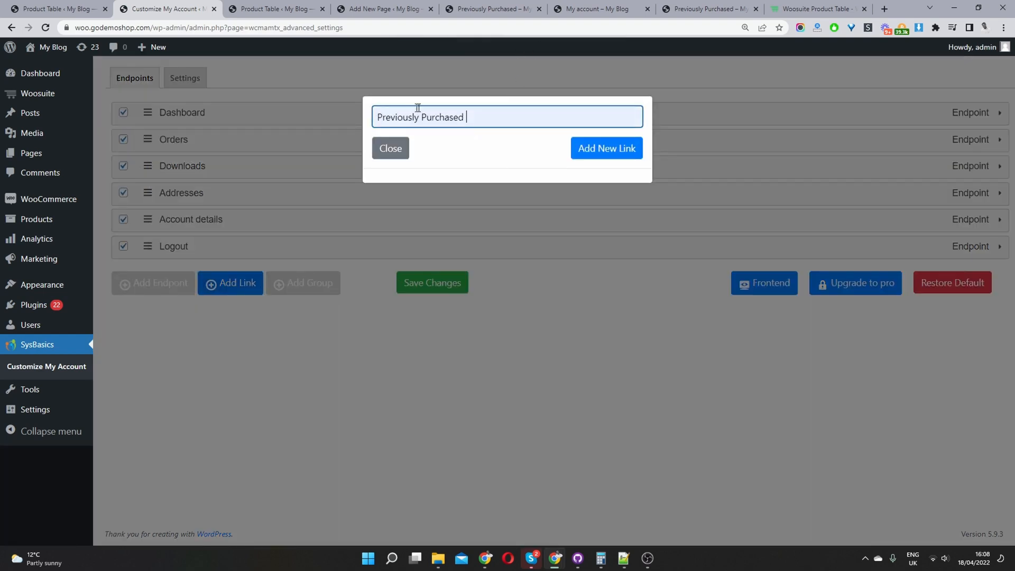
left_click(605, 148)
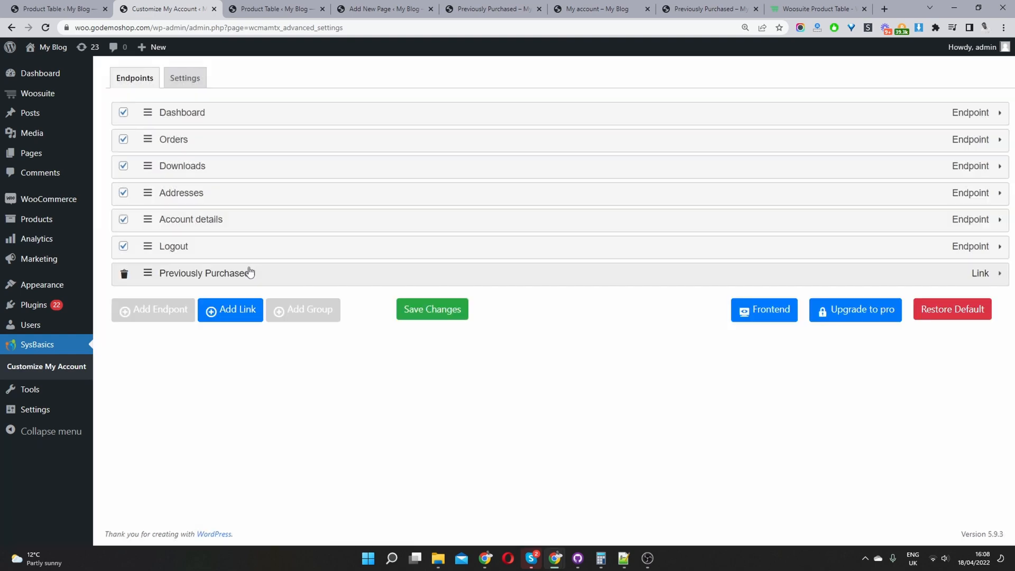
left_click(204, 273)
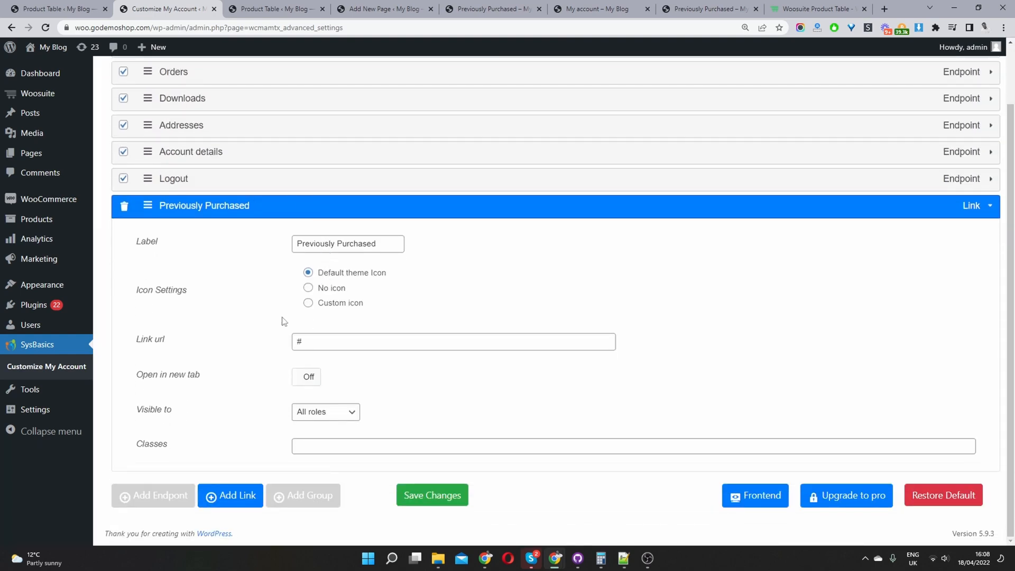
mouse_move(174, 339)
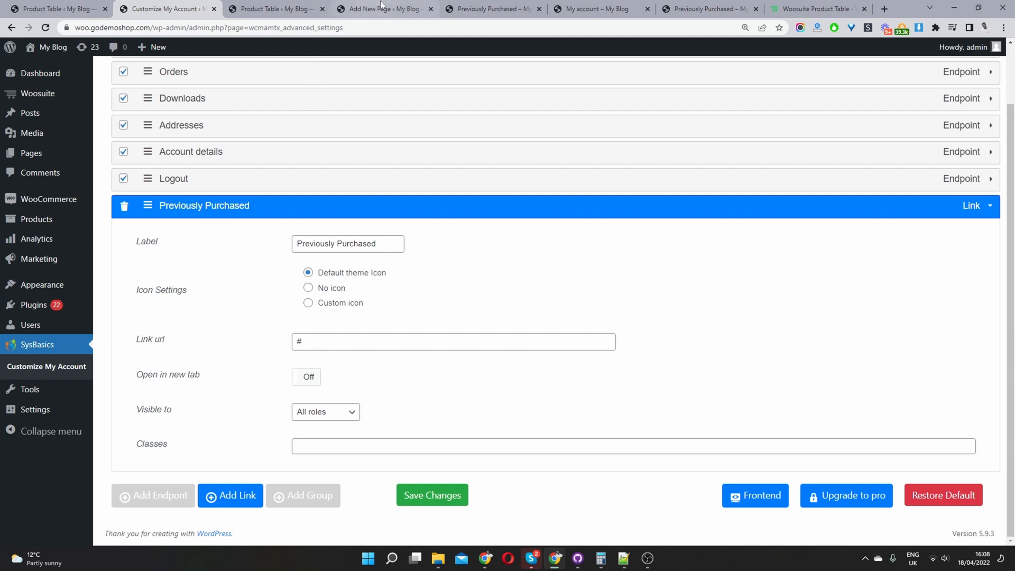
left_click(491, 8)
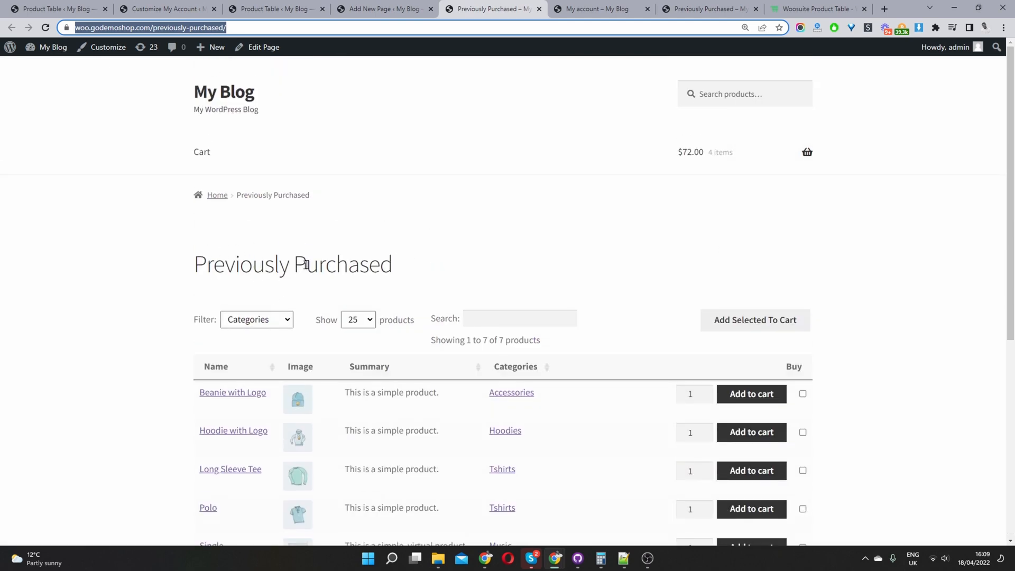
Step: Return to the Customize My Account endpoint settings tab
left_click(275, 8)
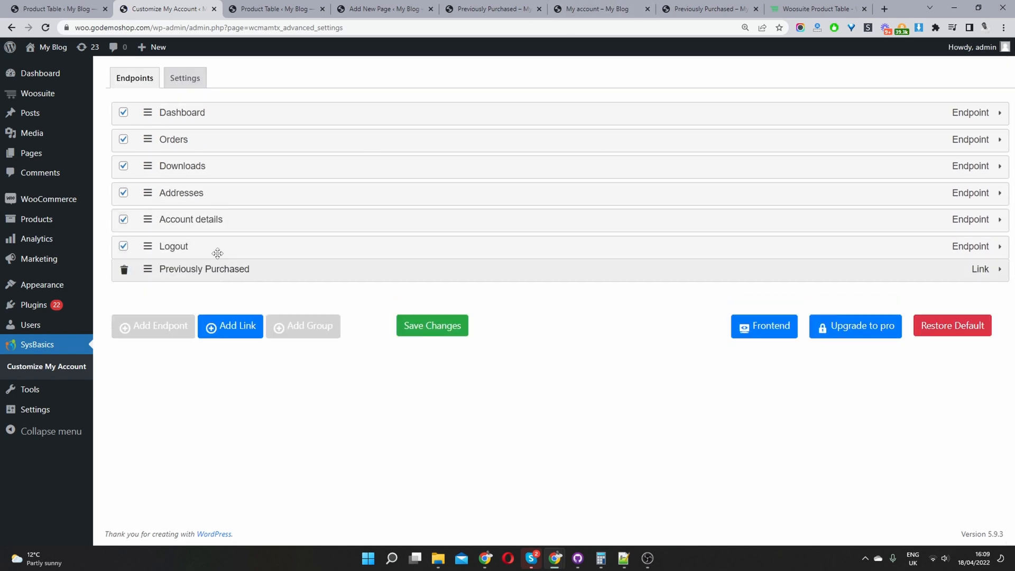
Step: Move the Previously Purchased link up to sit just below Orders, then view the storefront My account page
left_click_drag(217, 269, 223, 152)
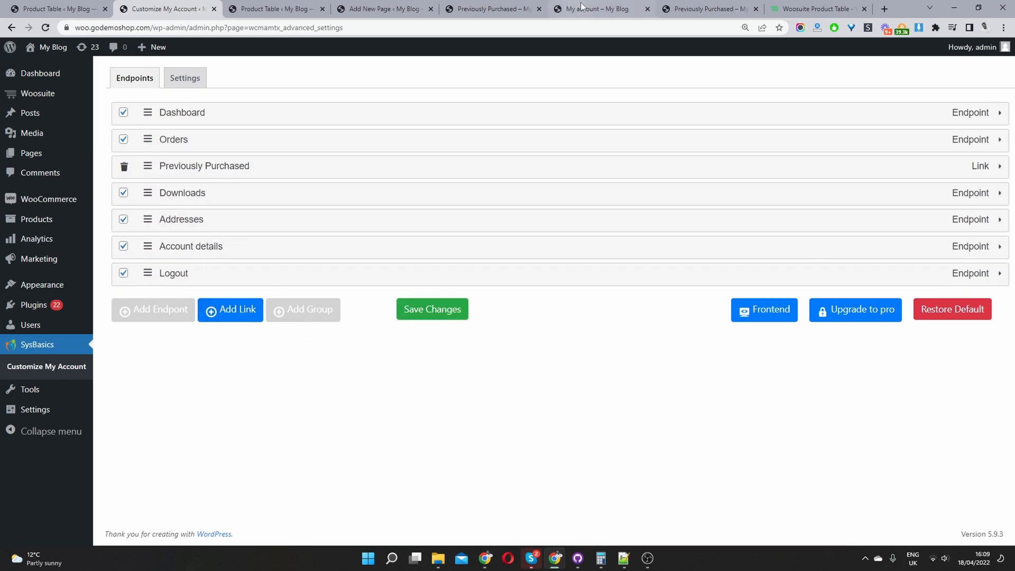
left_click(592, 8)
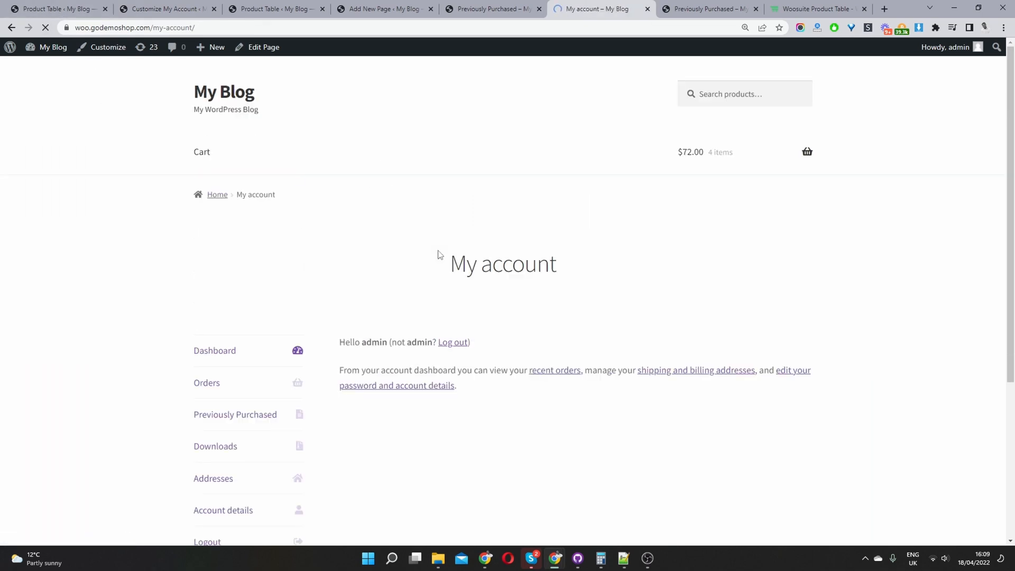
Step: Follow the Previously Purchased link in the My account menu to the seven-product table page
scroll("down", 3)
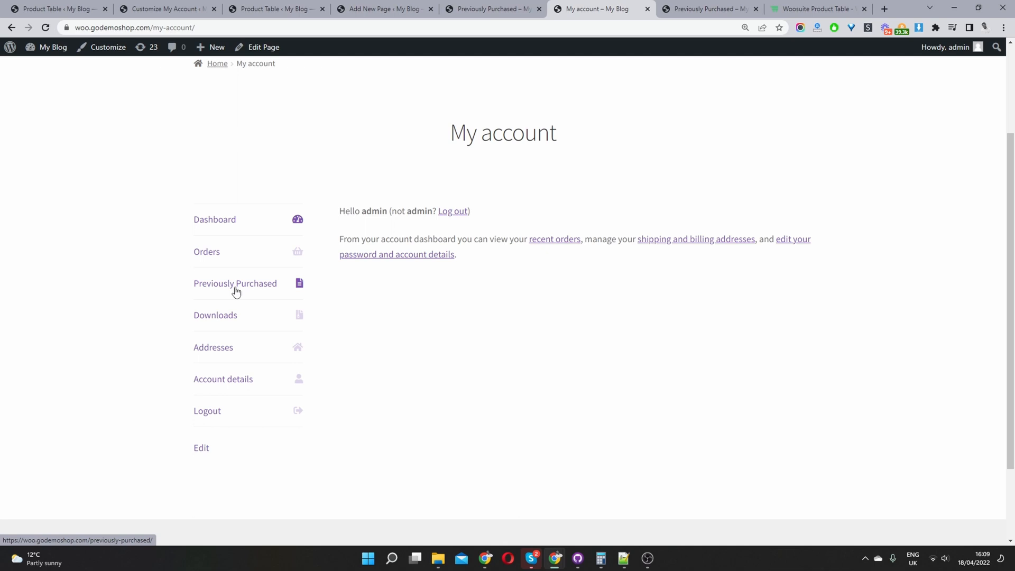
left_click(234, 283)
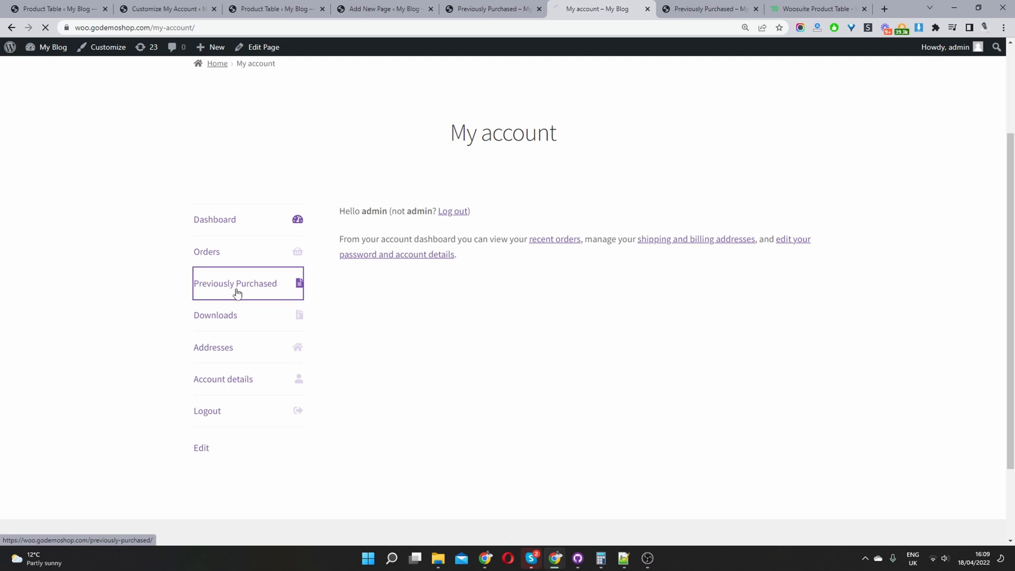
left_click(234, 284)
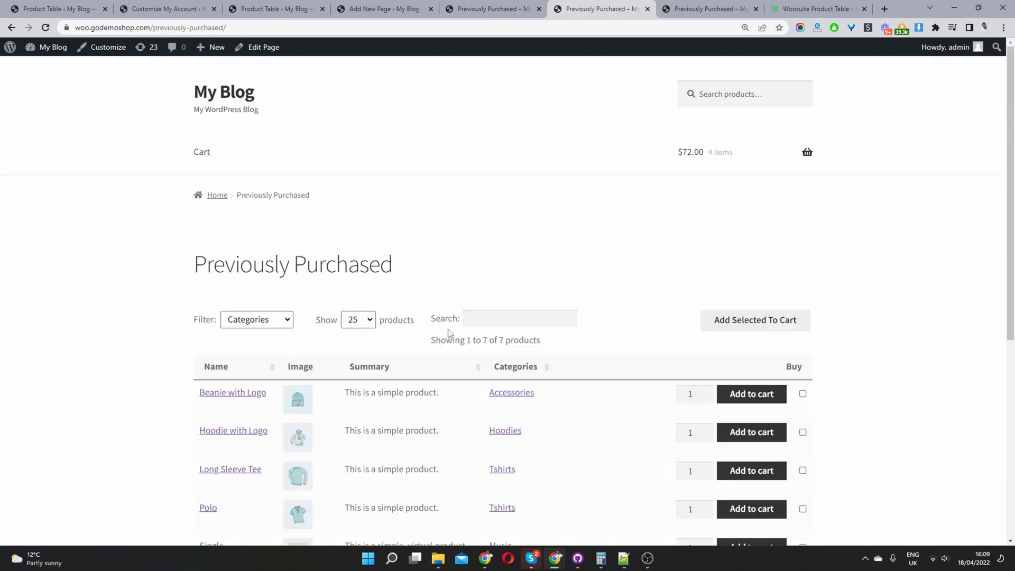
scroll("down", 3)
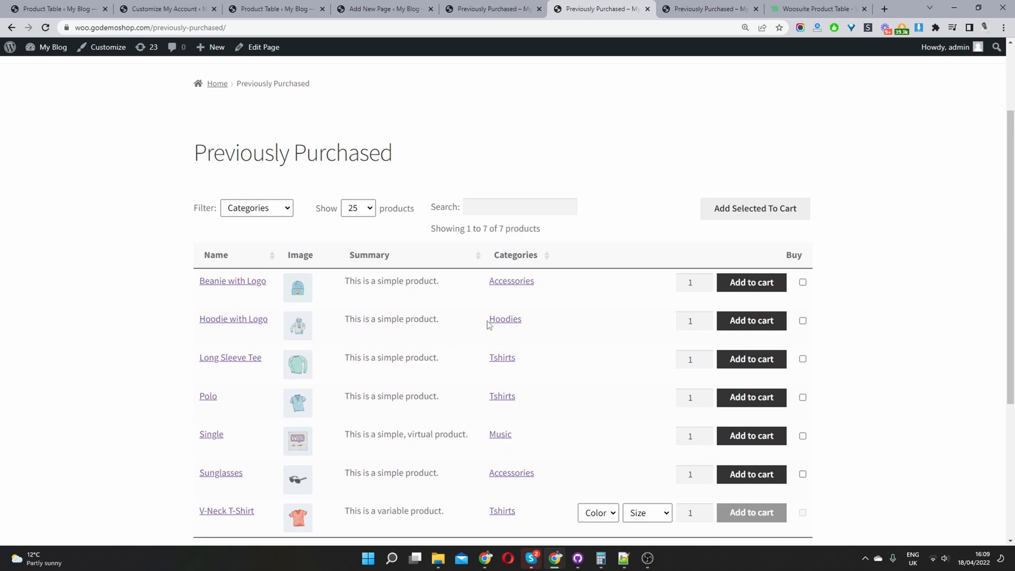